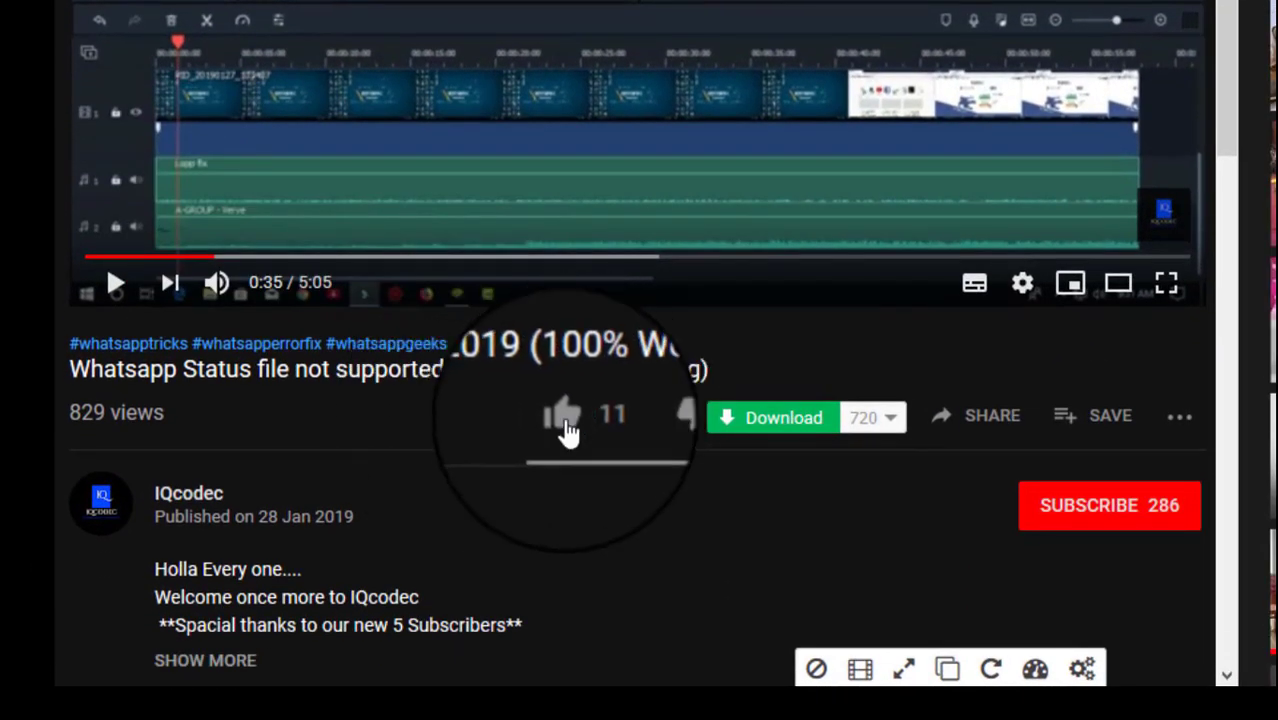
- Like the WhatsApp Status fix video so it joins Liked videos
{"action": "left_click", "coordinate": [562, 414]}
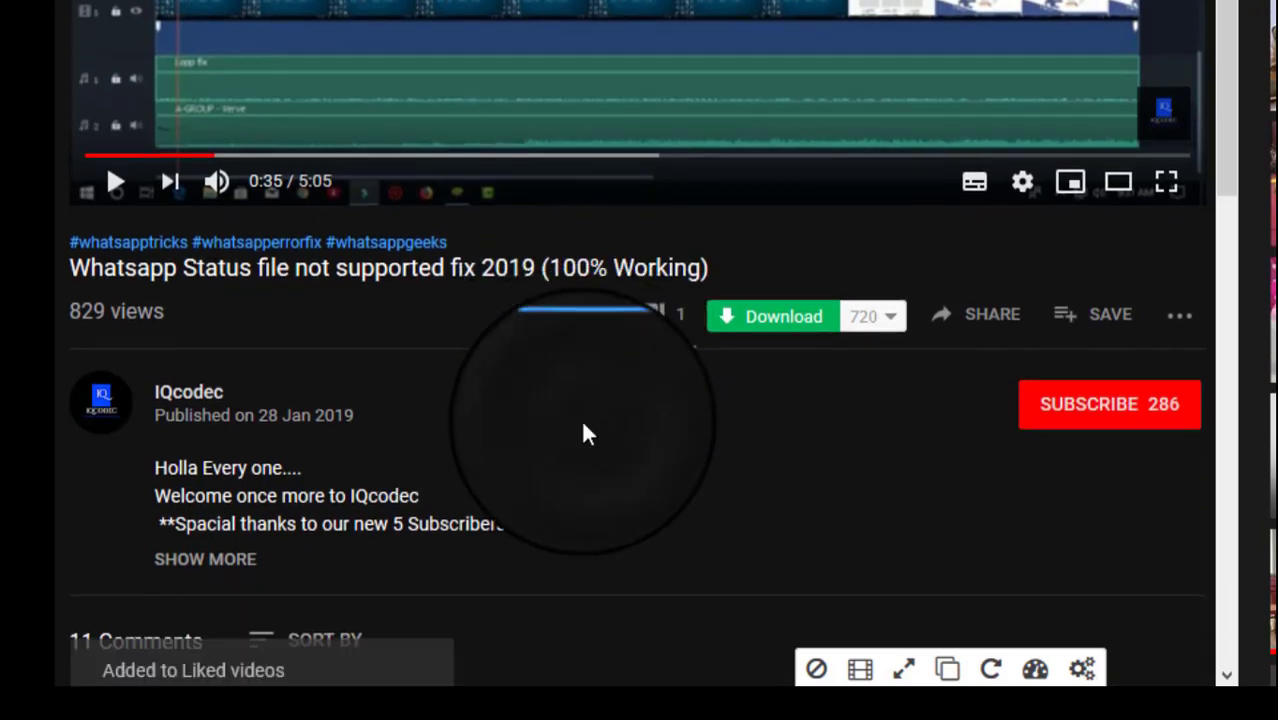
{"action": "left_click", "coordinate": [1108, 404]}
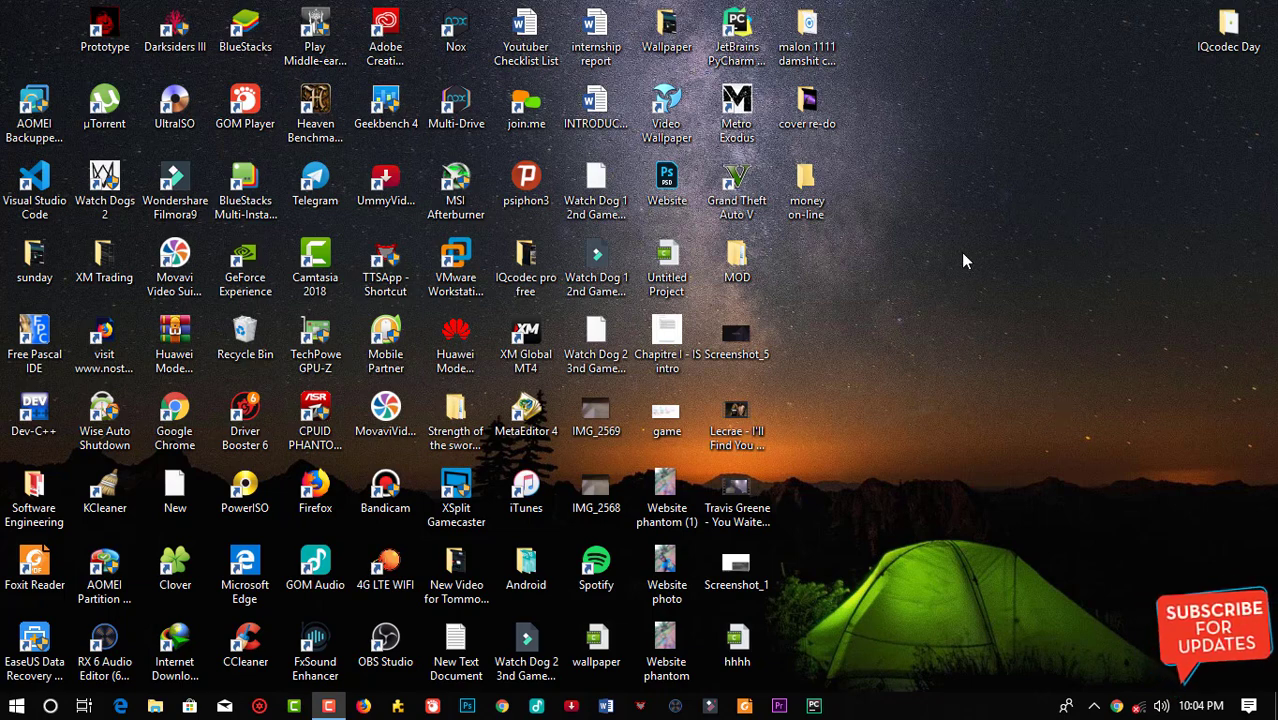
{"action": "mouse_move", "coordinate": [996, 236]}
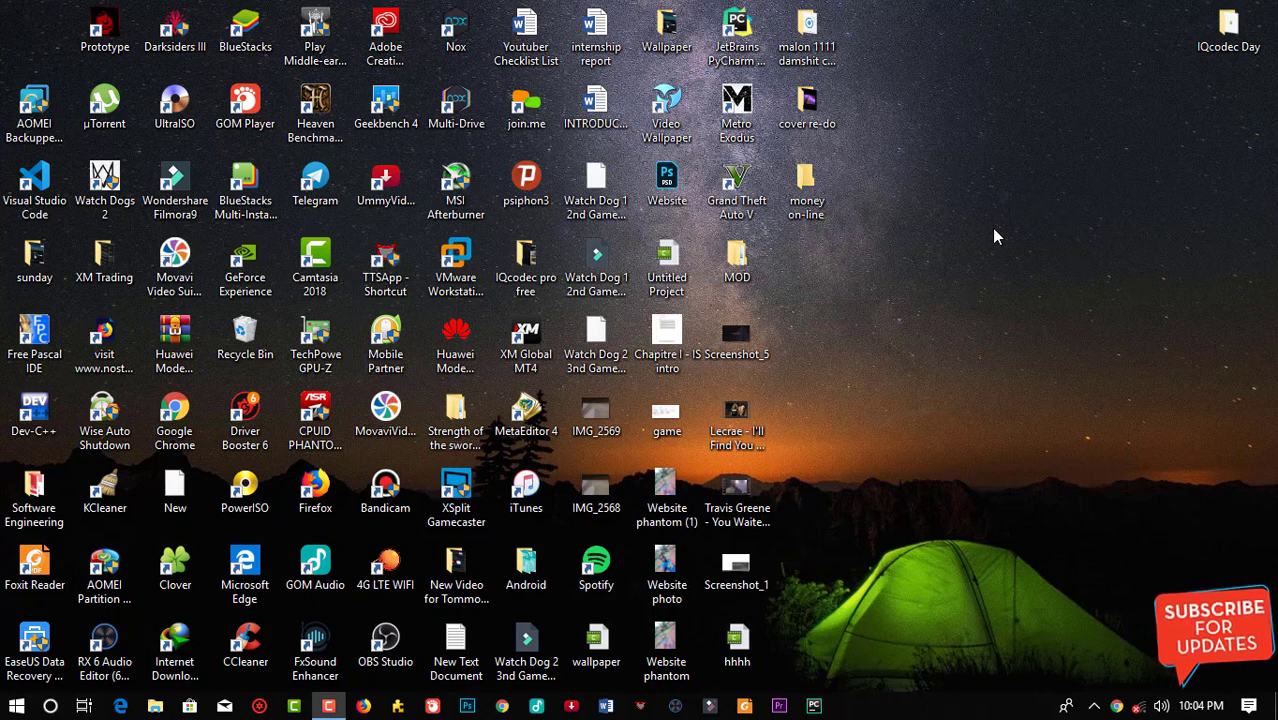
{"action": "mouse_move", "coordinate": [892, 432]}
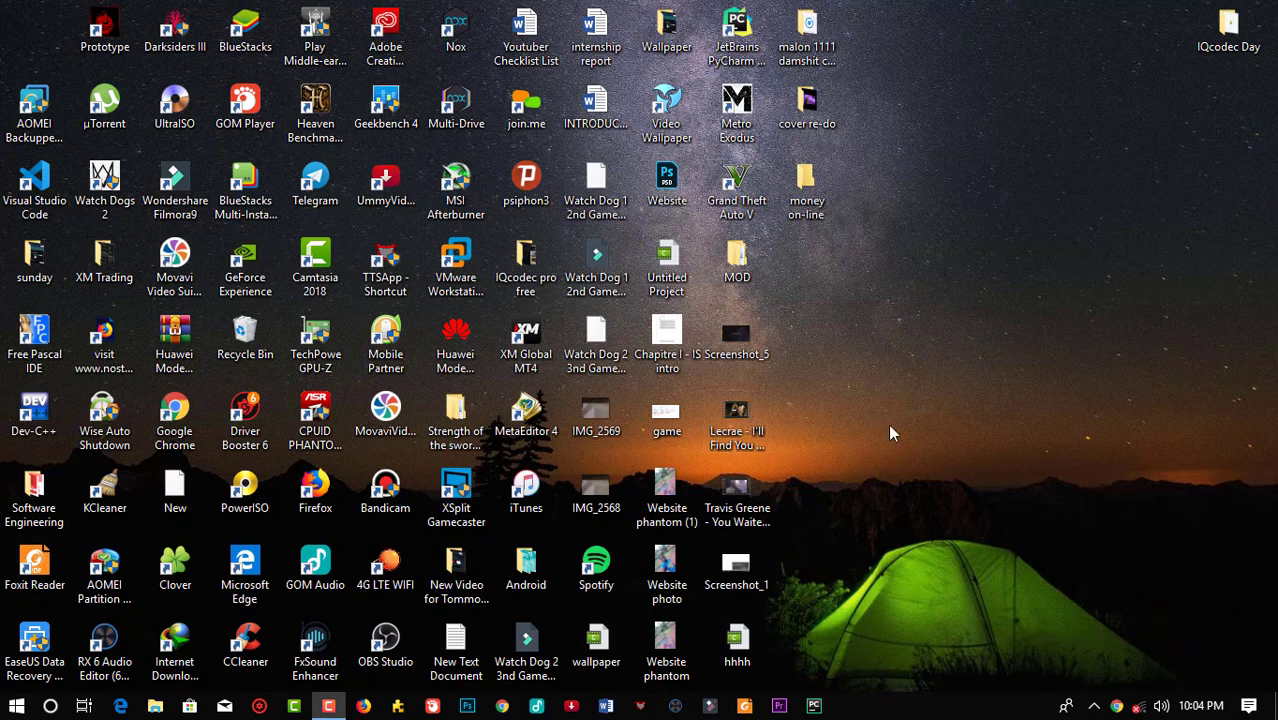
{"action": "mouse_move", "coordinate": [908, 228]}
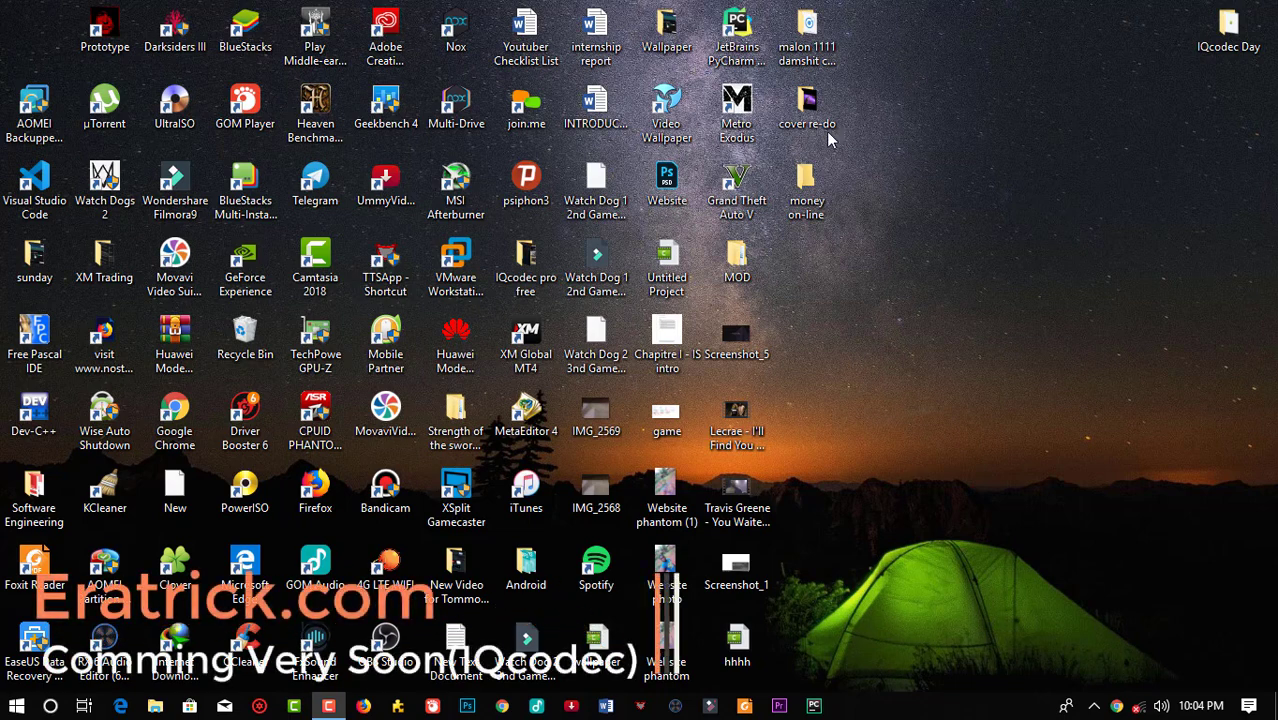
{"action": "mouse_move", "coordinate": [964, 324]}
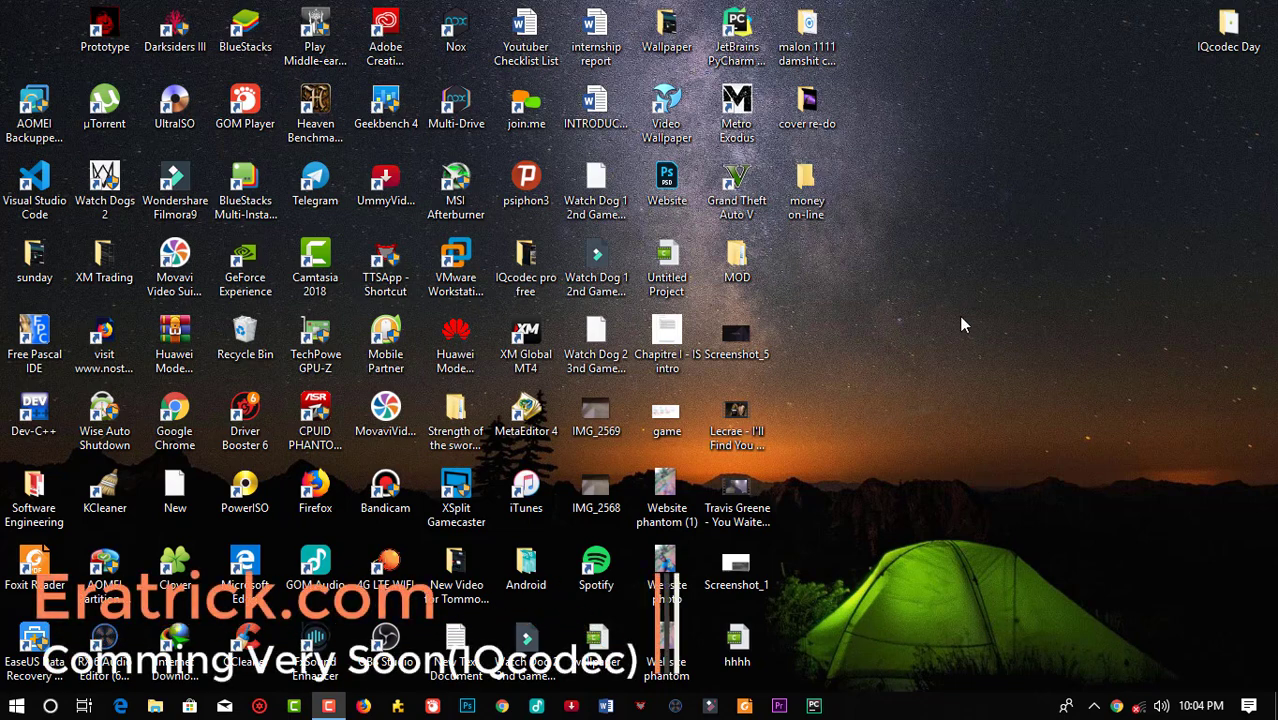
{"action": "mouse_move", "coordinate": [1104, 320]}
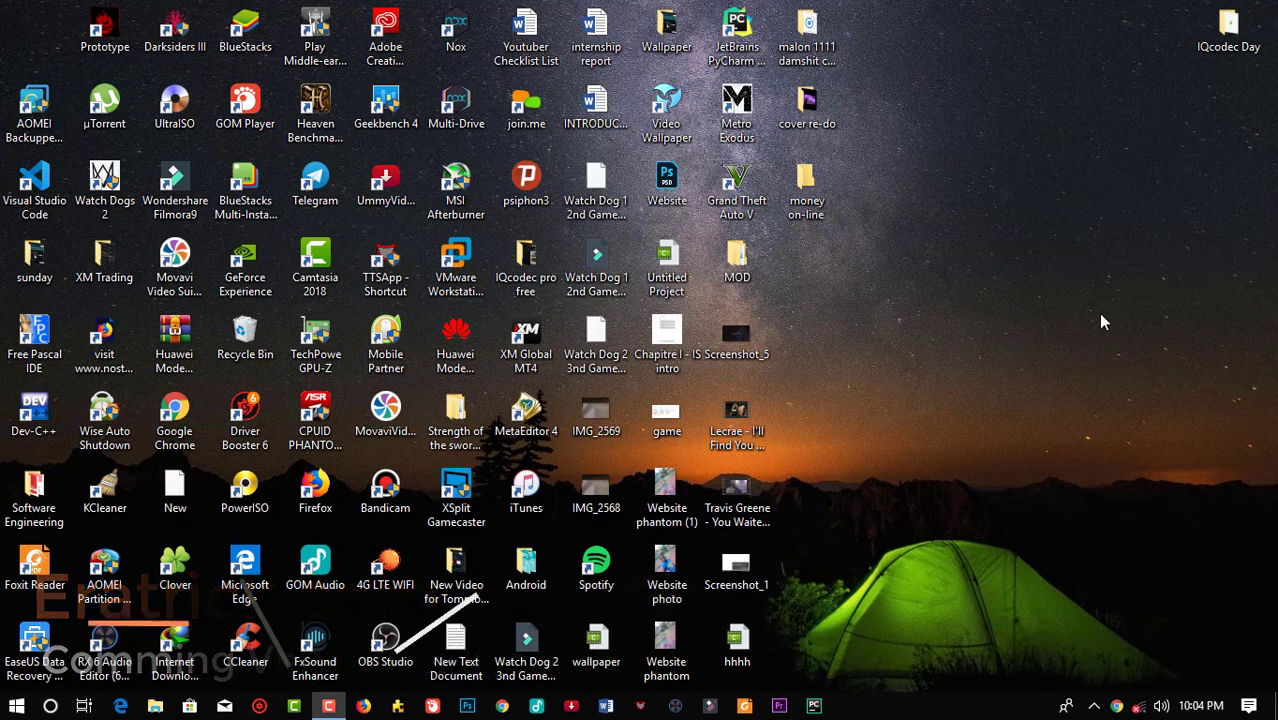
{"action": "right_click", "coordinate": [1104, 320]}
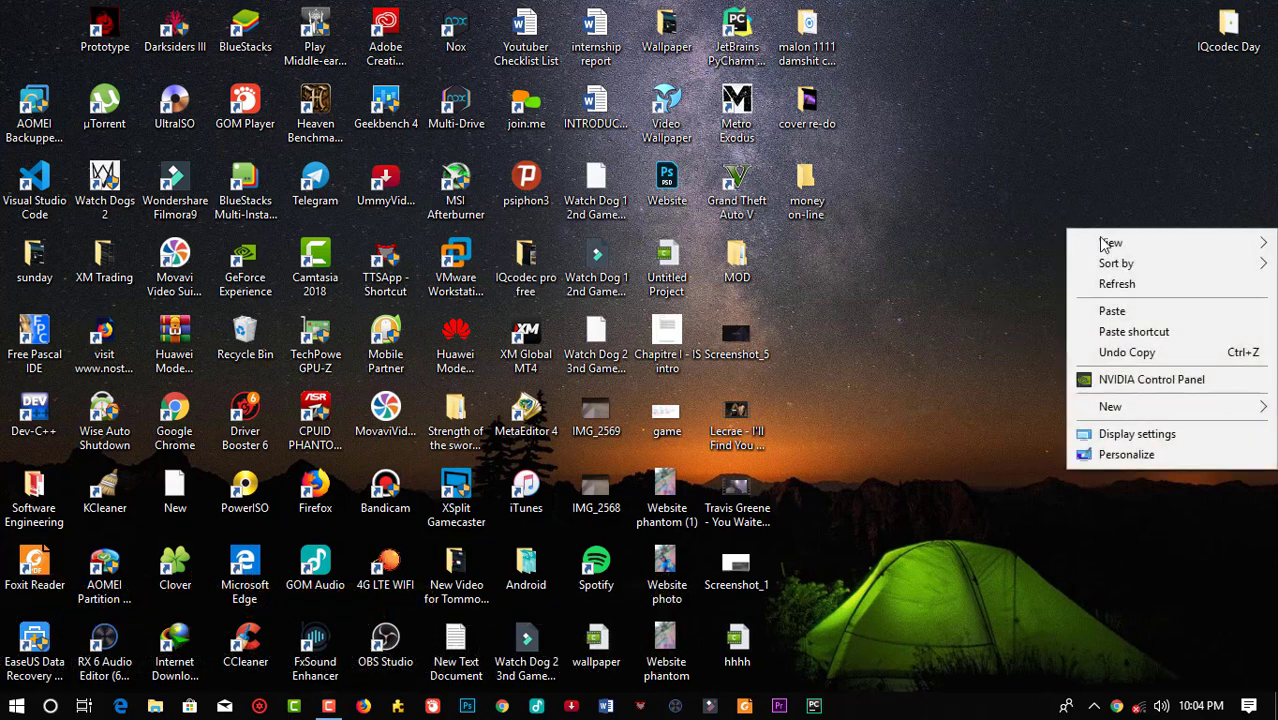
{"action": "left_click", "coordinate": [896, 408]}
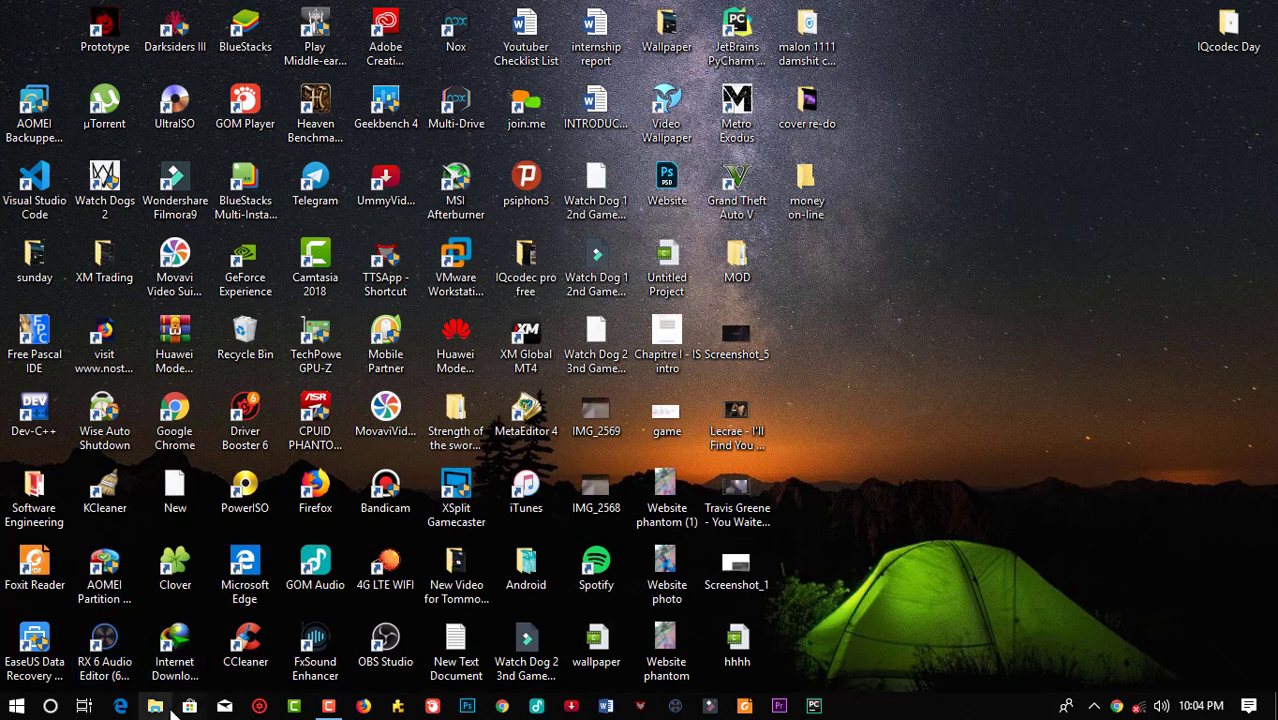
{"action": "mouse_move", "coordinate": [156, 706]}
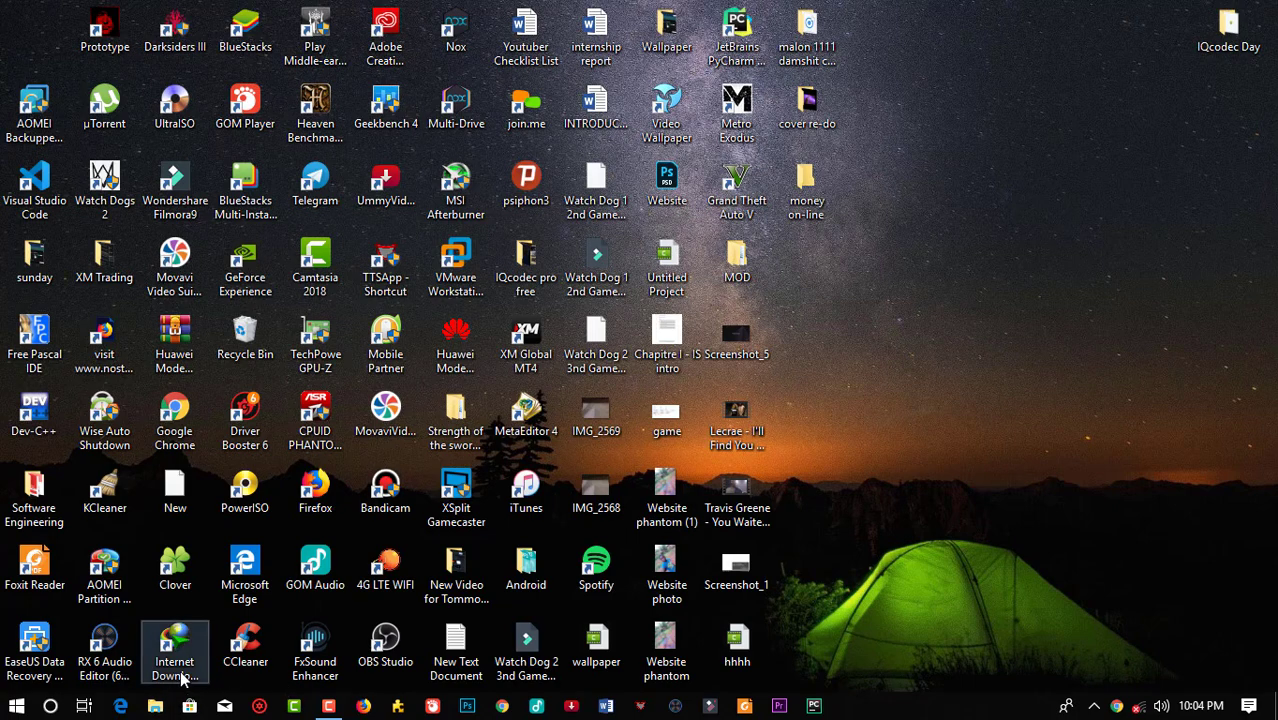
- Launch File Explorer on This PC and add extra This PC tabs in the Clover window
{"action": "left_click", "coordinate": [156, 706]}
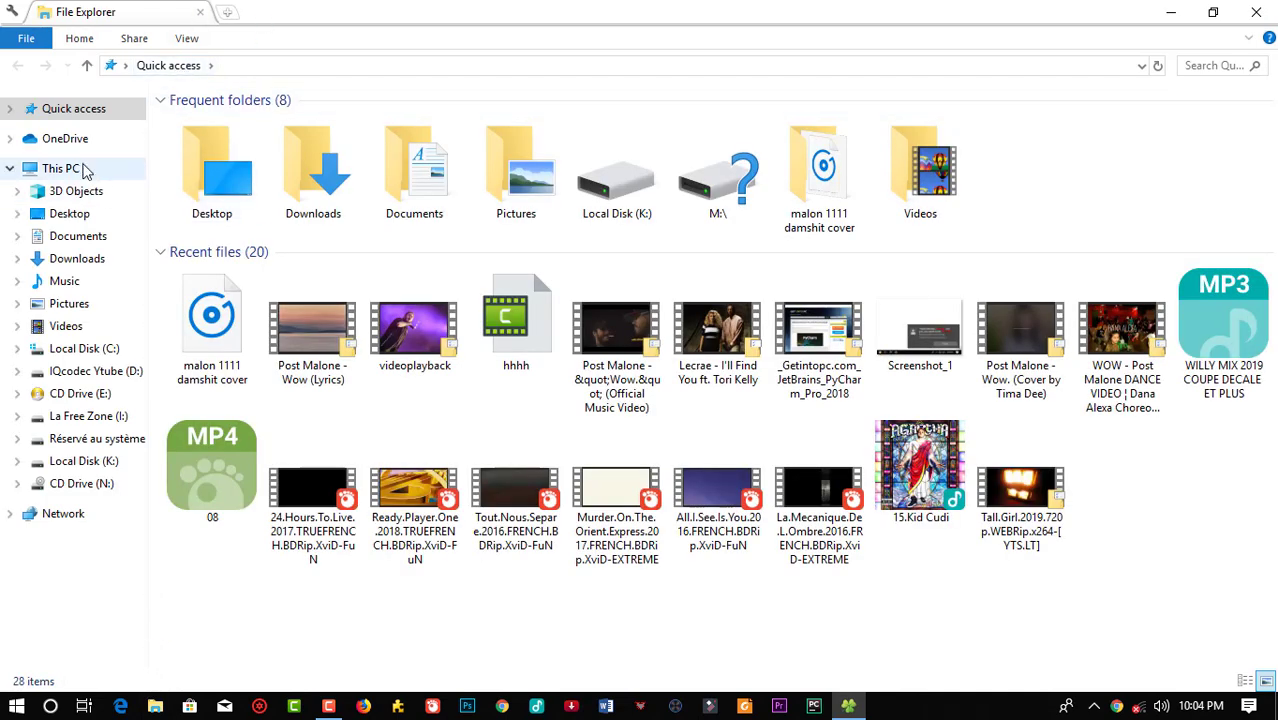
{"action": "left_click", "coordinate": [60, 168]}
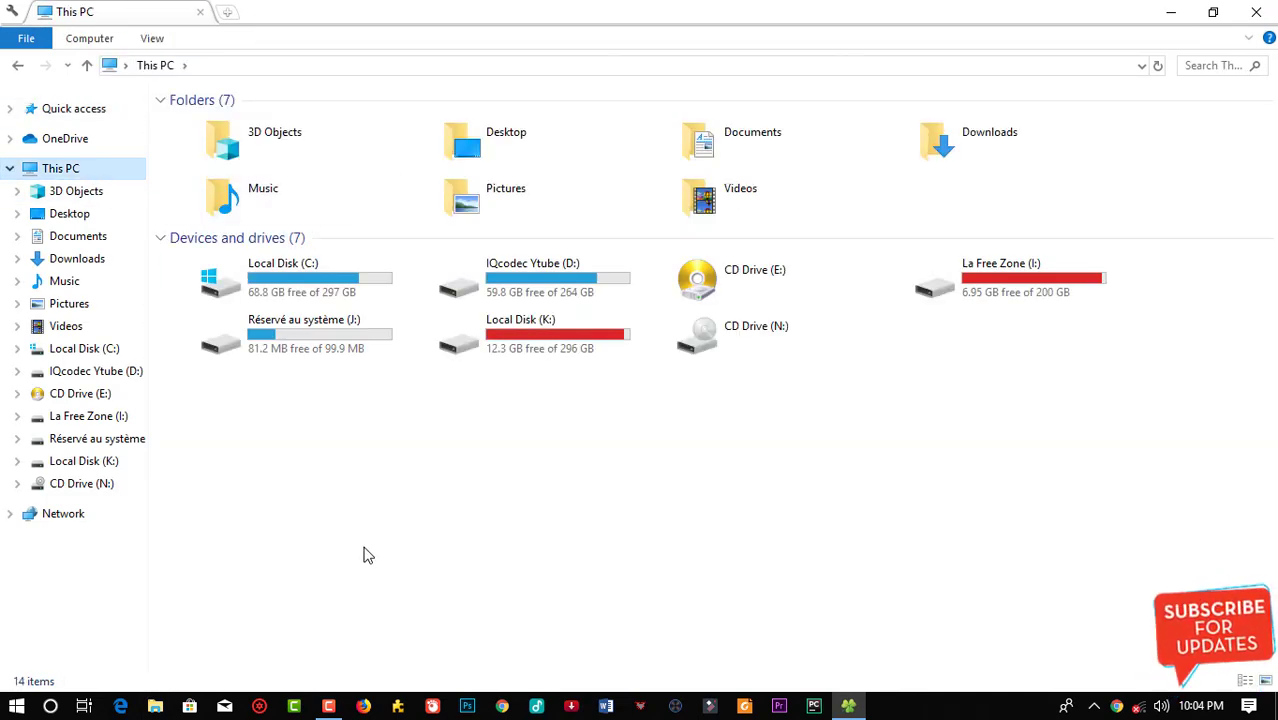
{"action": "mouse_move", "coordinate": [380, 560]}
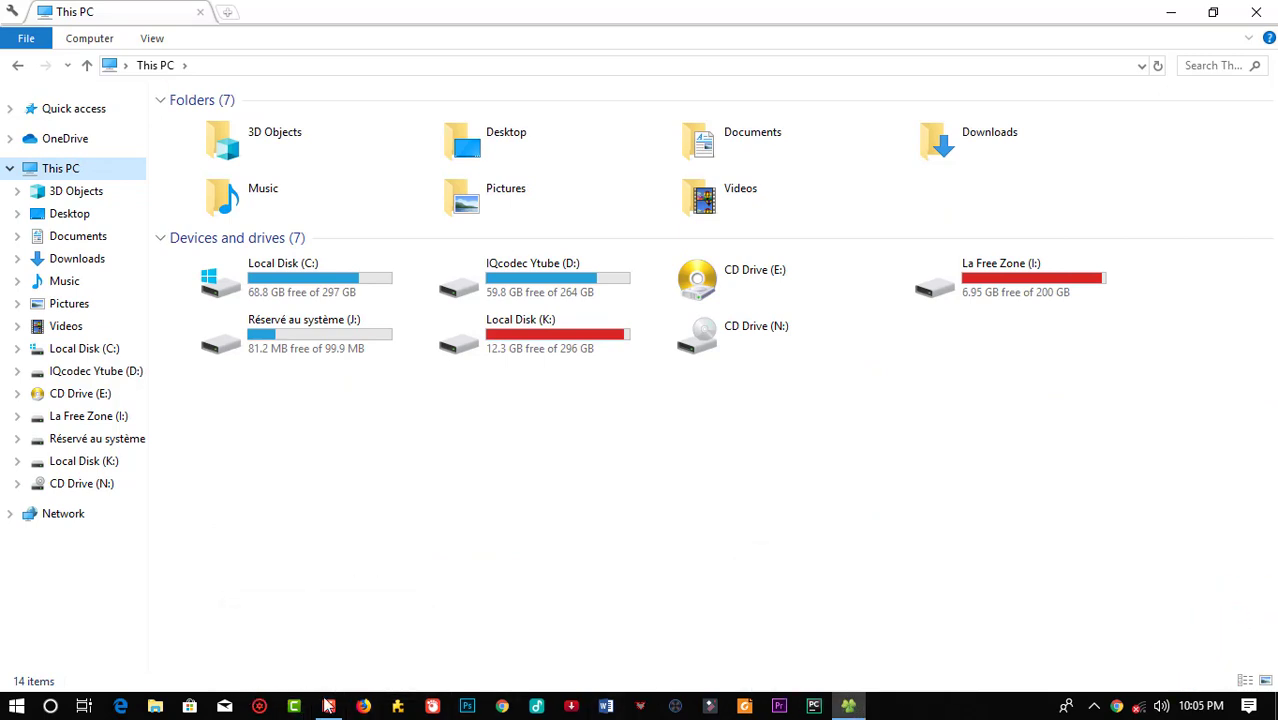
{"action": "mouse_move", "coordinate": [312, 16]}
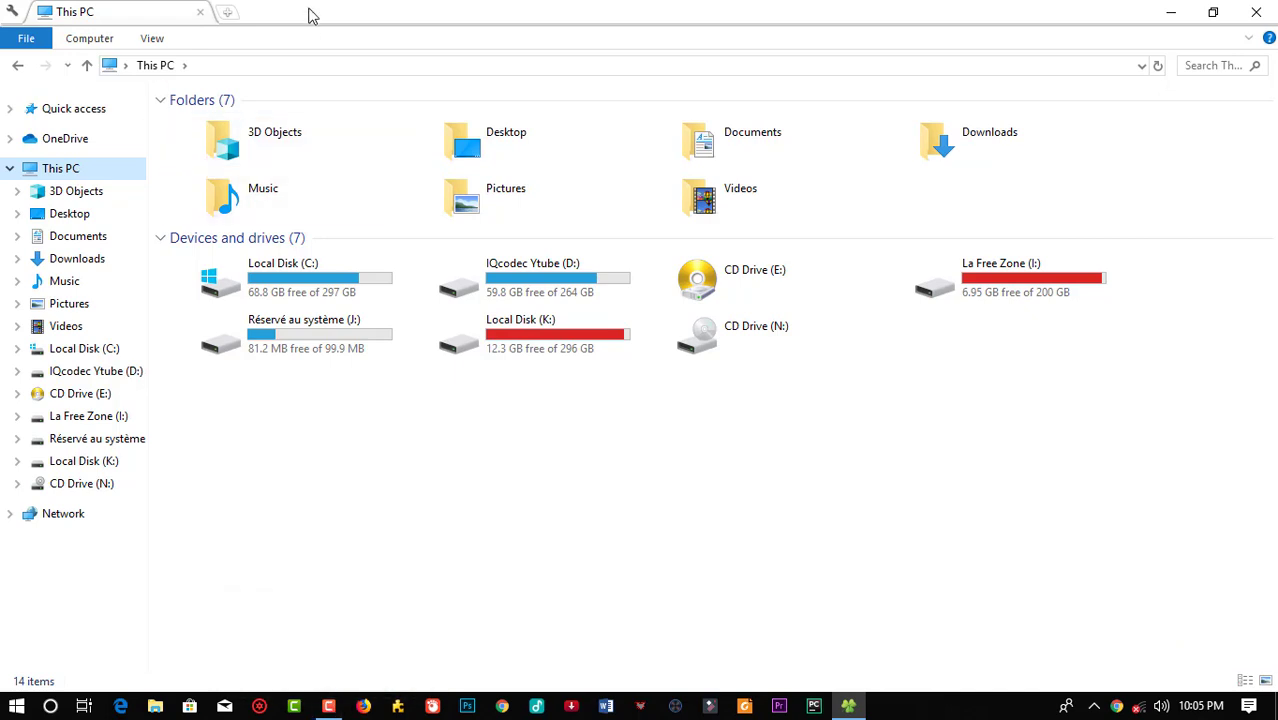
{"action": "left_click", "coordinate": [228, 12]}
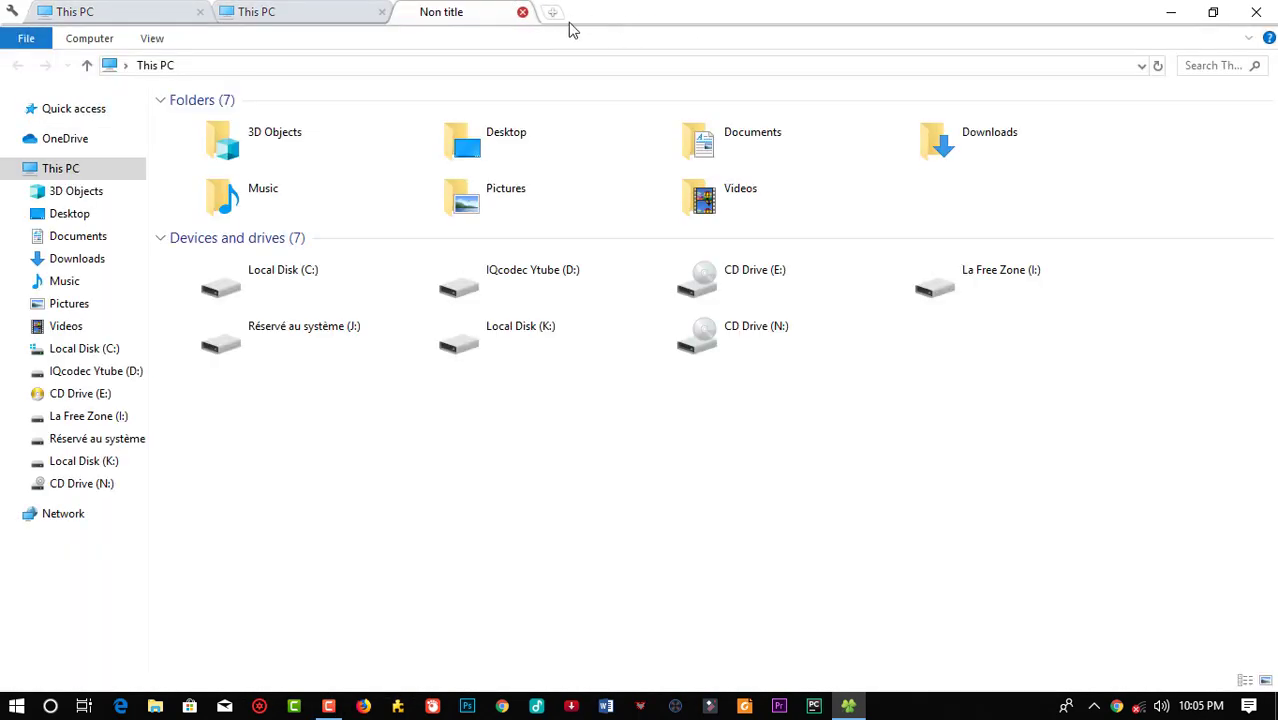
{"action": "left_click", "coordinate": [552, 12]}
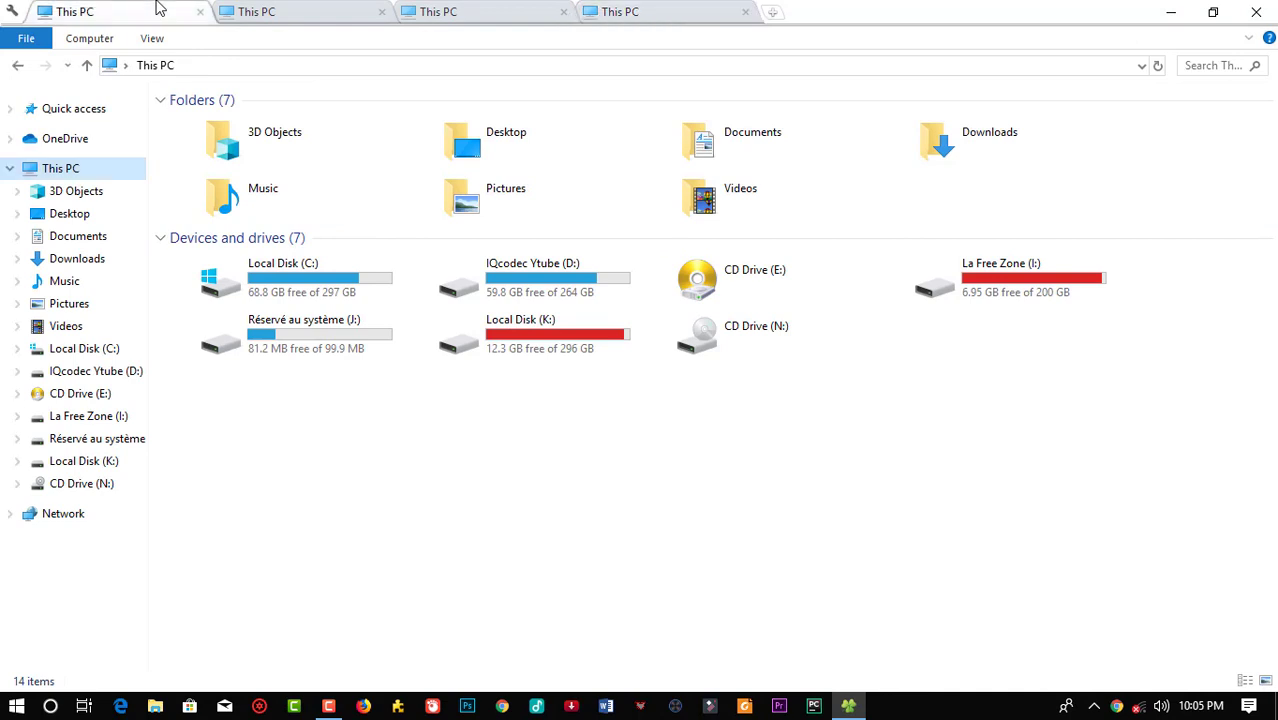
{"action": "mouse_move", "coordinate": [178, 18]}
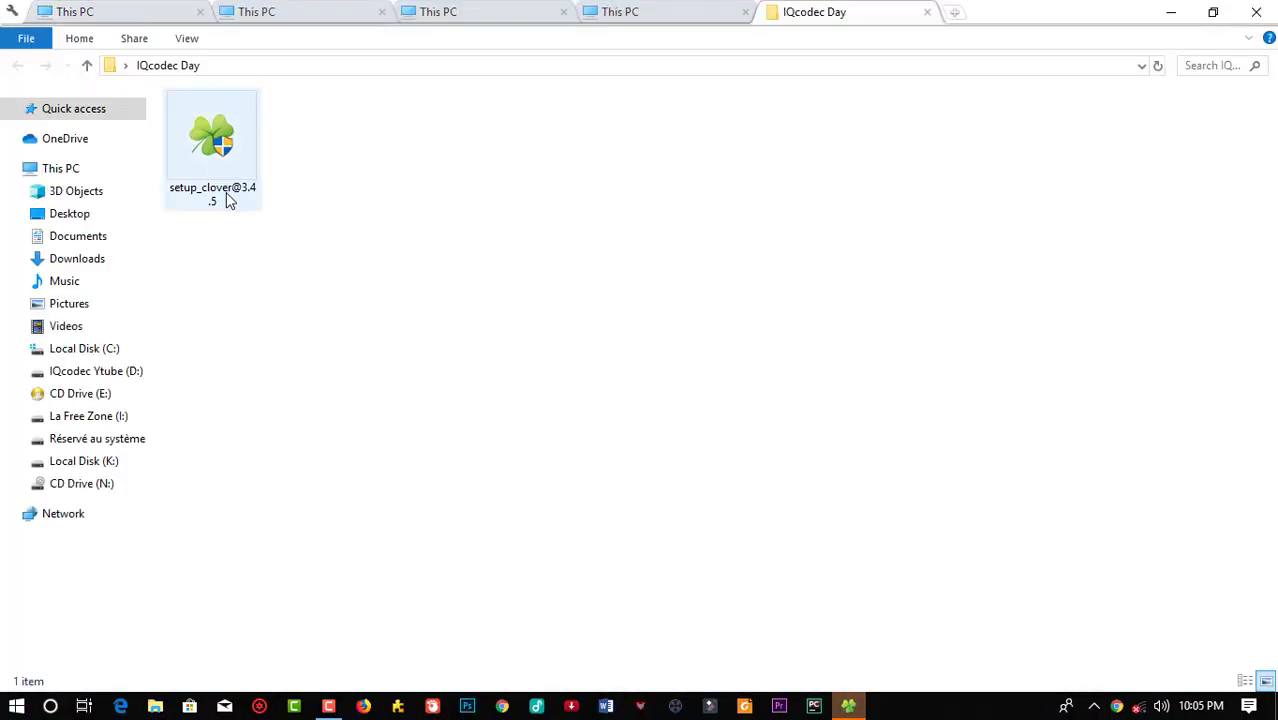
- Restore and re-maximize the window, then switch to the third This PC tab
{"action": "left_click", "coordinate": [1212, 12]}
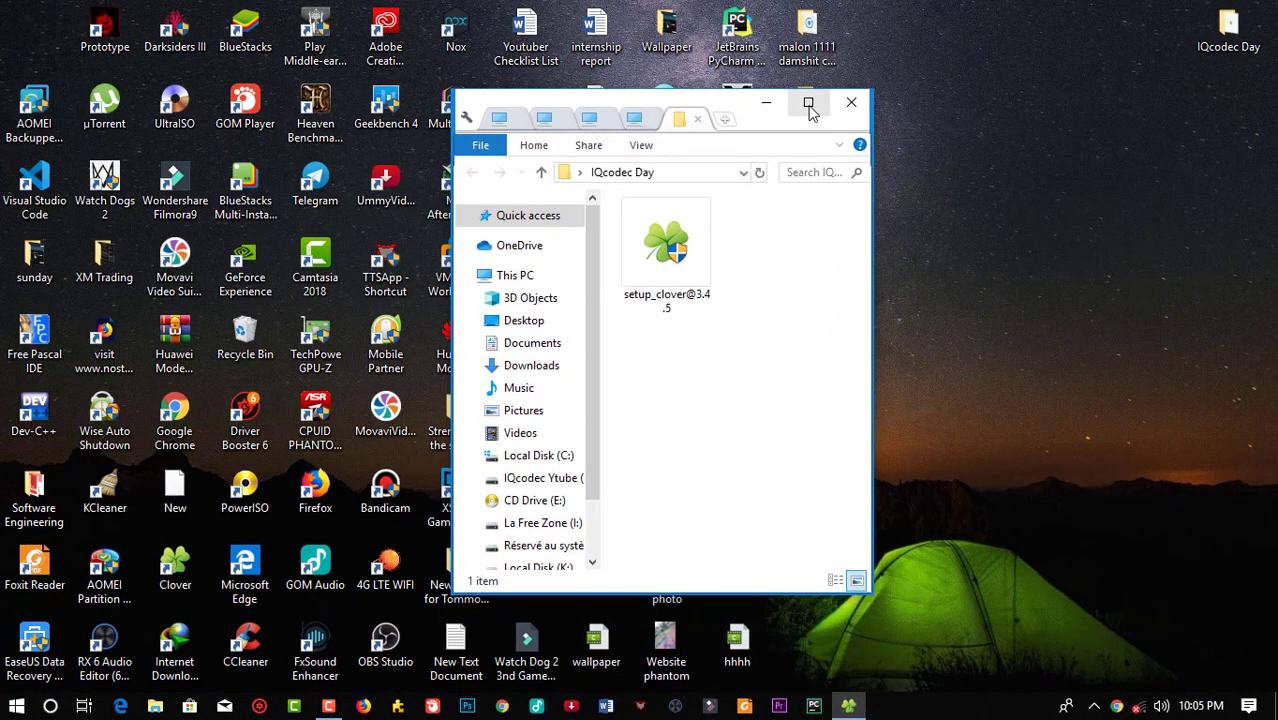
{"action": "left_click", "coordinate": [808, 102]}
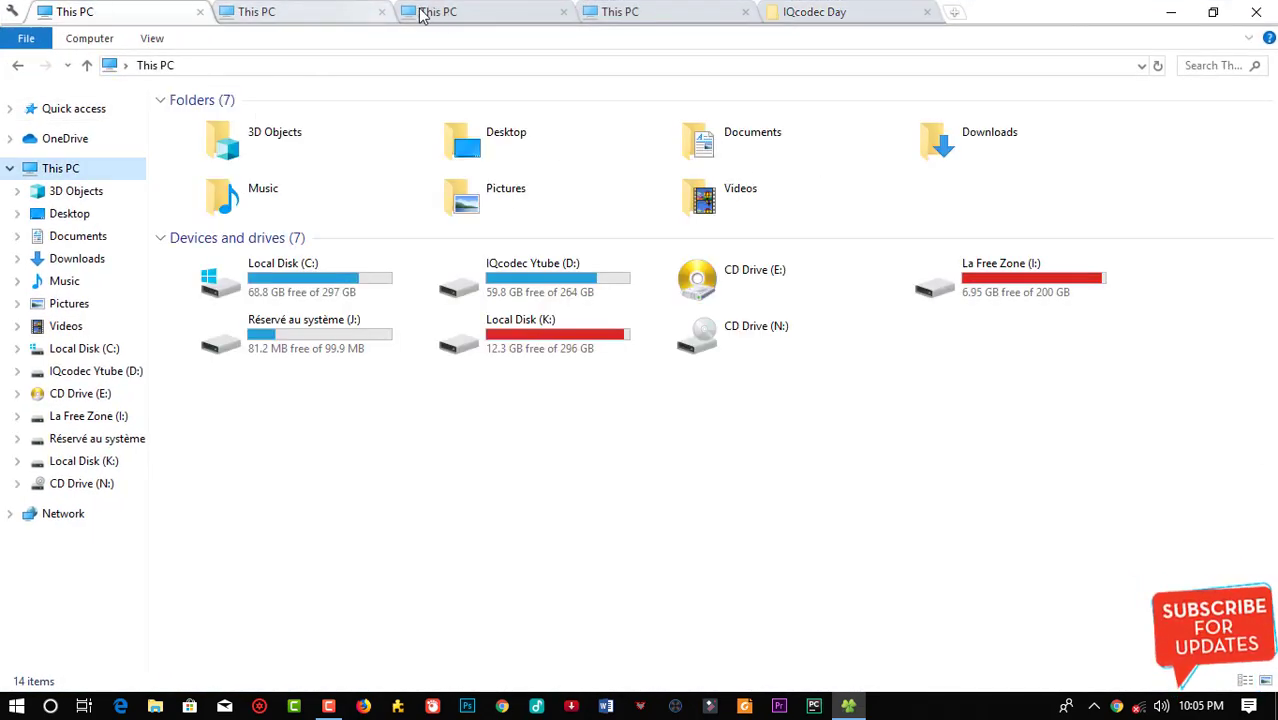
{"action": "left_click", "coordinate": [382, 12]}
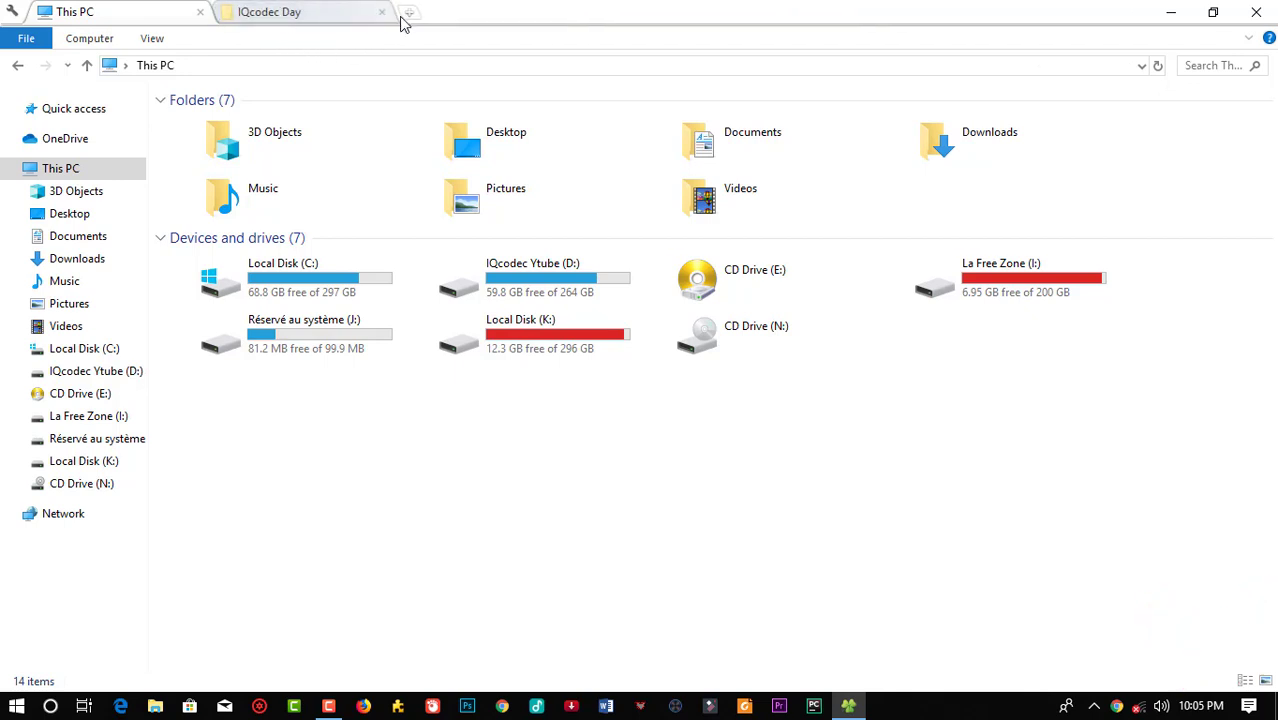
- Add a new This PC tab, return to the first tab and close the IQcodec Day tab
{"action": "left_click", "coordinate": [408, 12]}
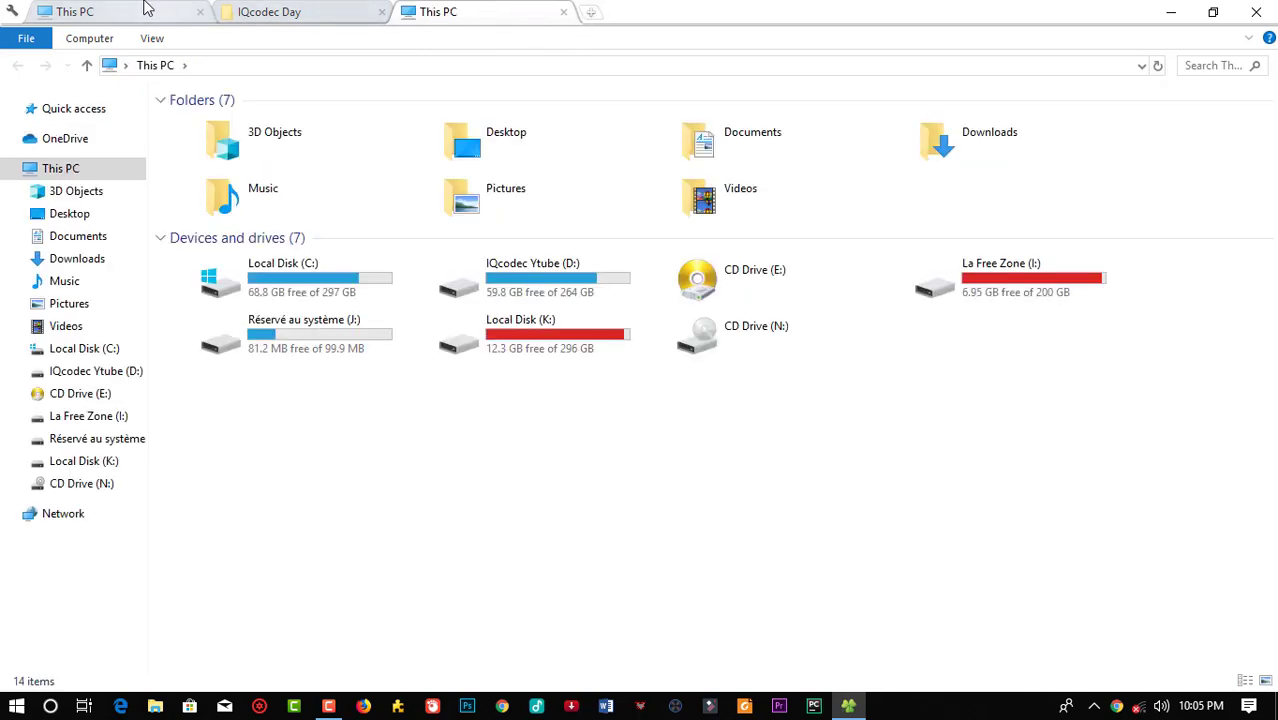
{"action": "left_click", "coordinate": [380, 12]}
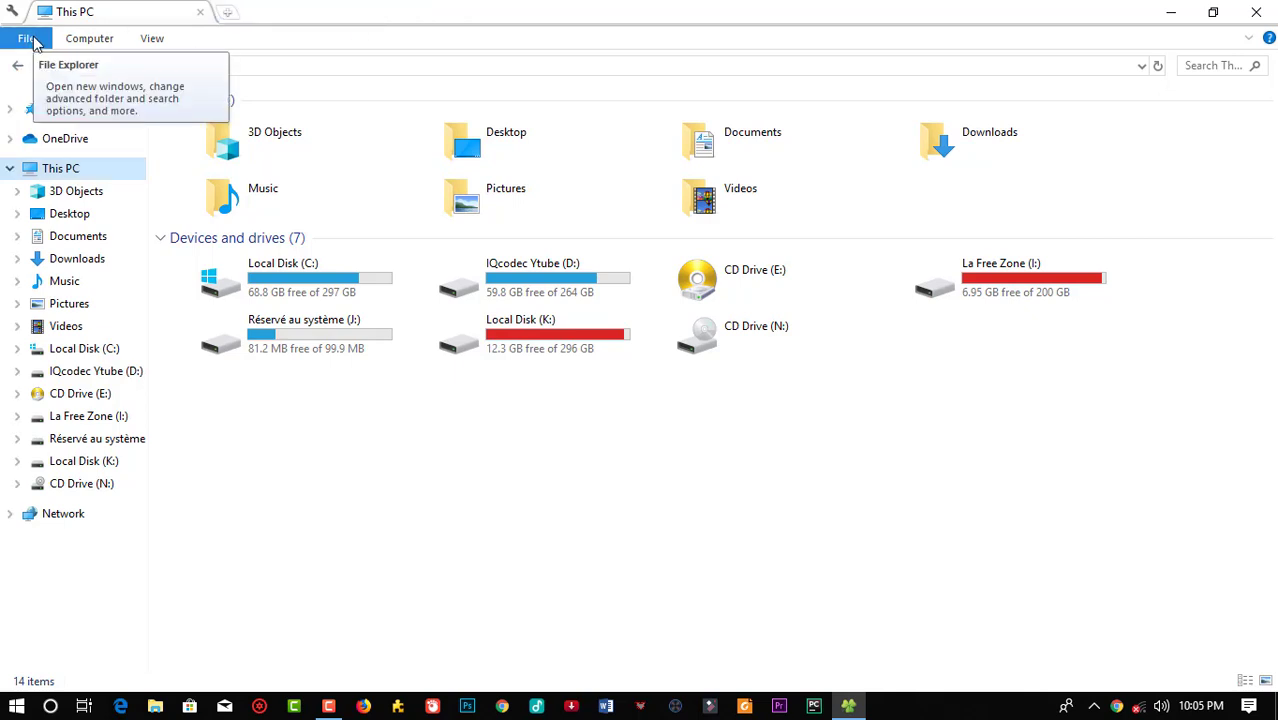
{"action": "left_click", "coordinate": [26, 38]}
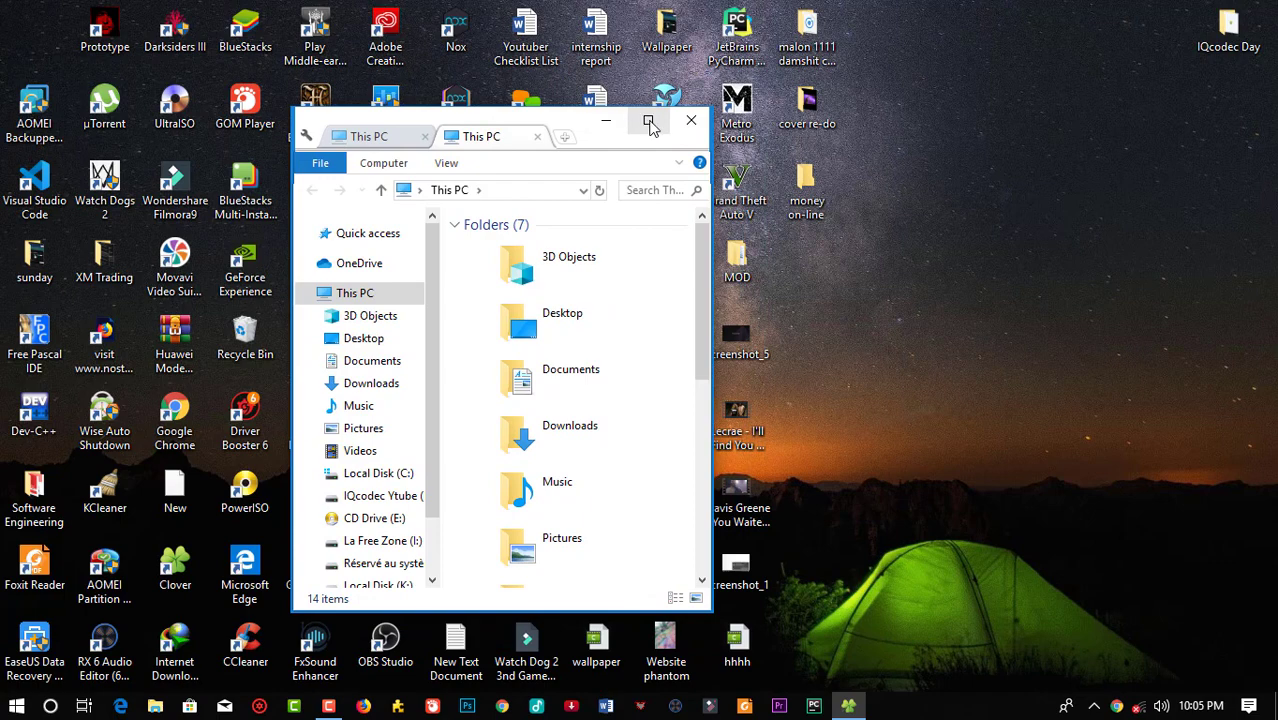
- Maximize the window and fill tabs with Downloads, La Free Zone (I:) and a new This PC tab
{"action": "left_click", "coordinate": [648, 120]}
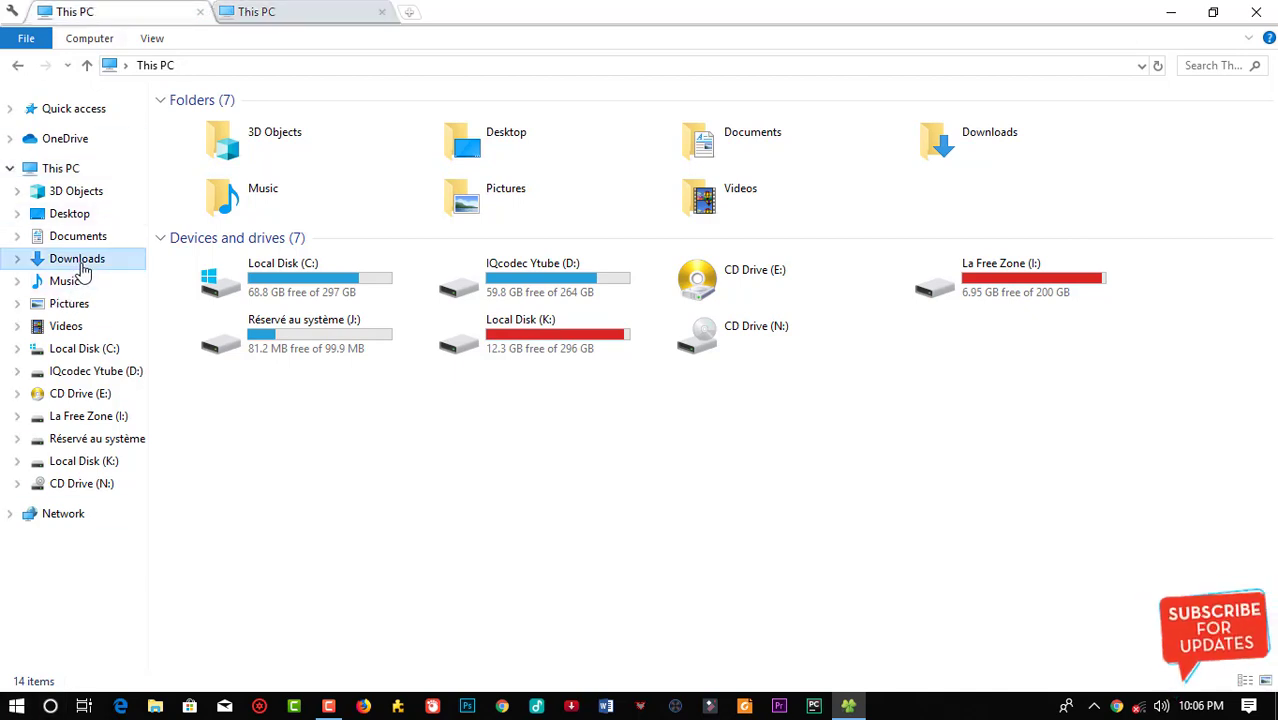
{"action": "double_click", "coordinate": [76, 258]}
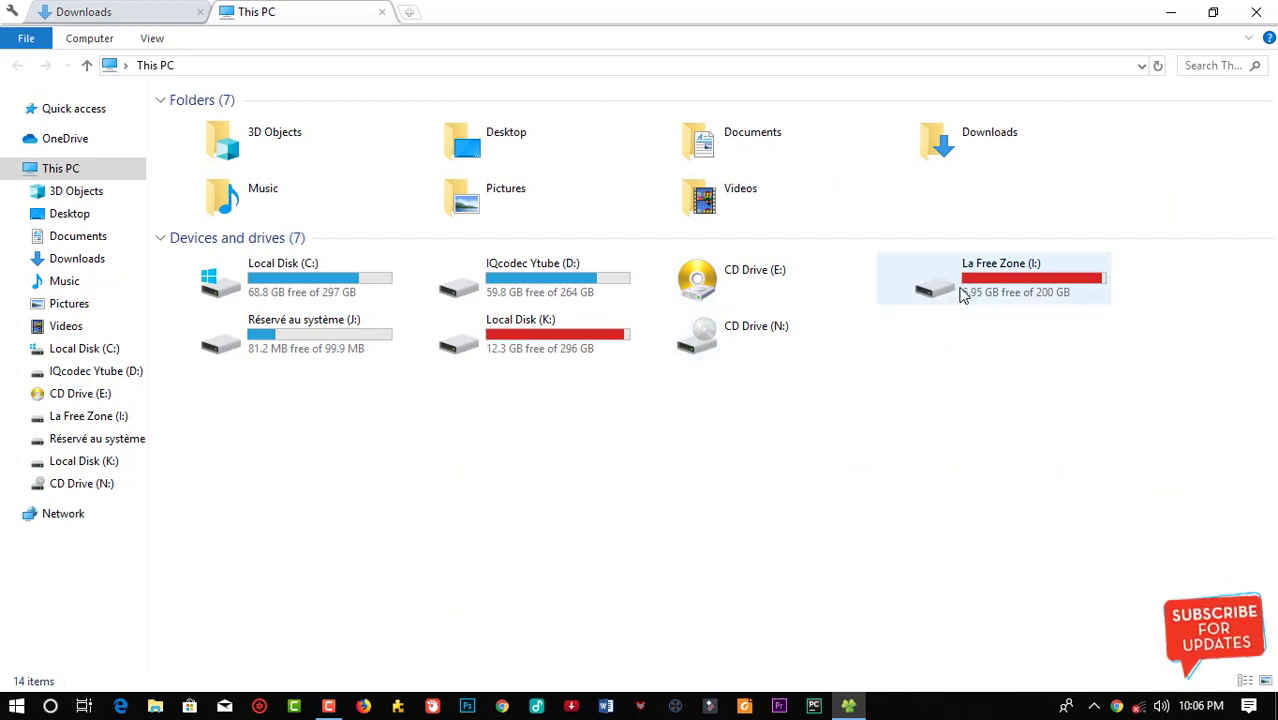
{"action": "double_click", "coordinate": [1000, 280]}
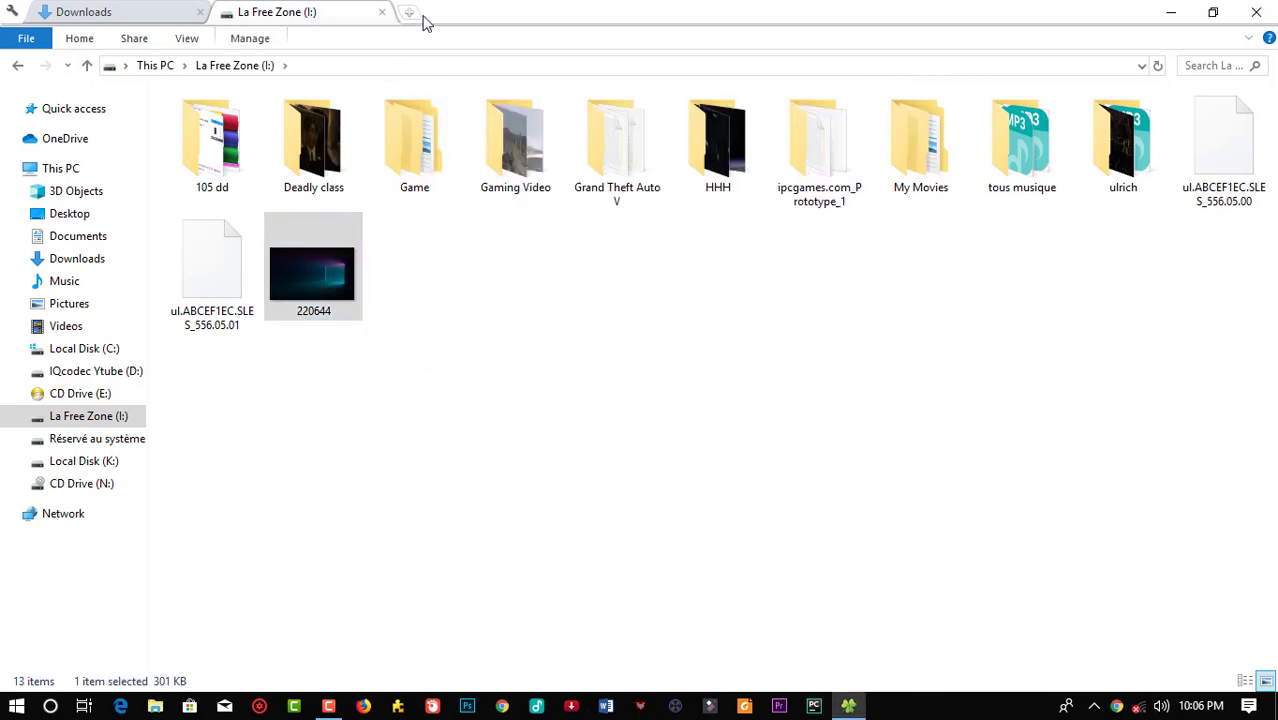
{"action": "left_click", "coordinate": [410, 12]}
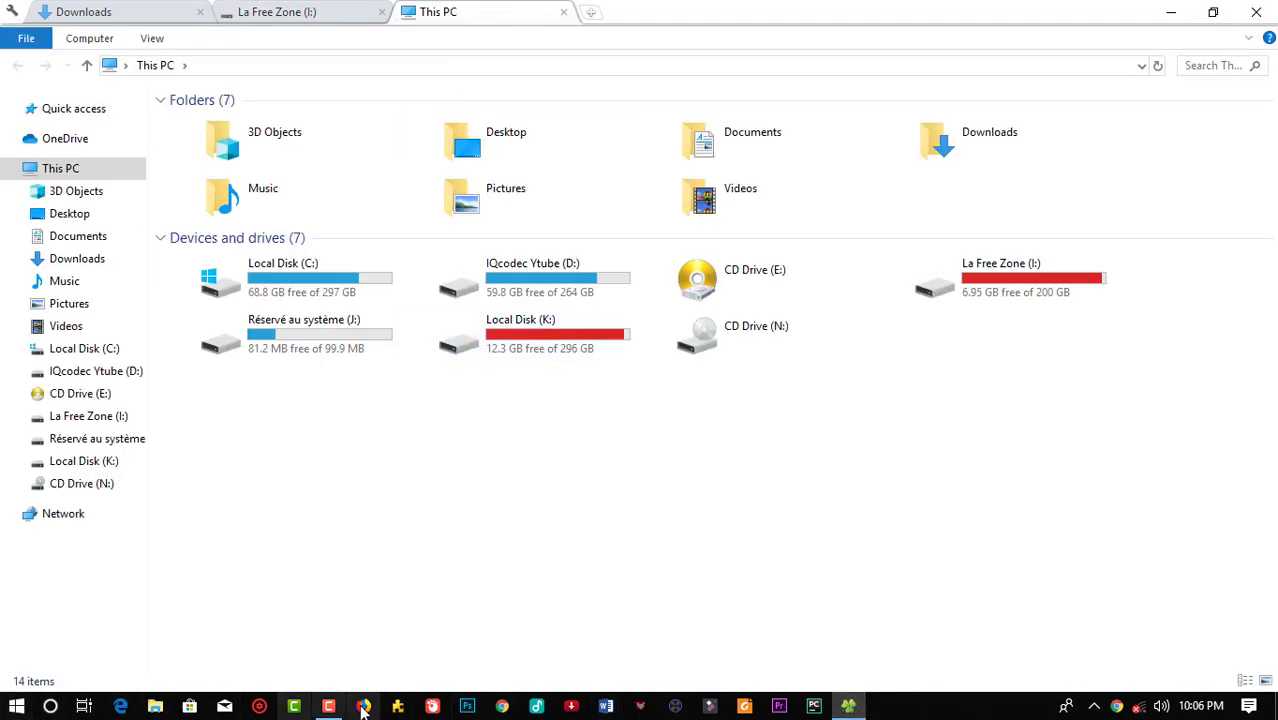
{"action": "mouse_move", "coordinate": [890, 700]}
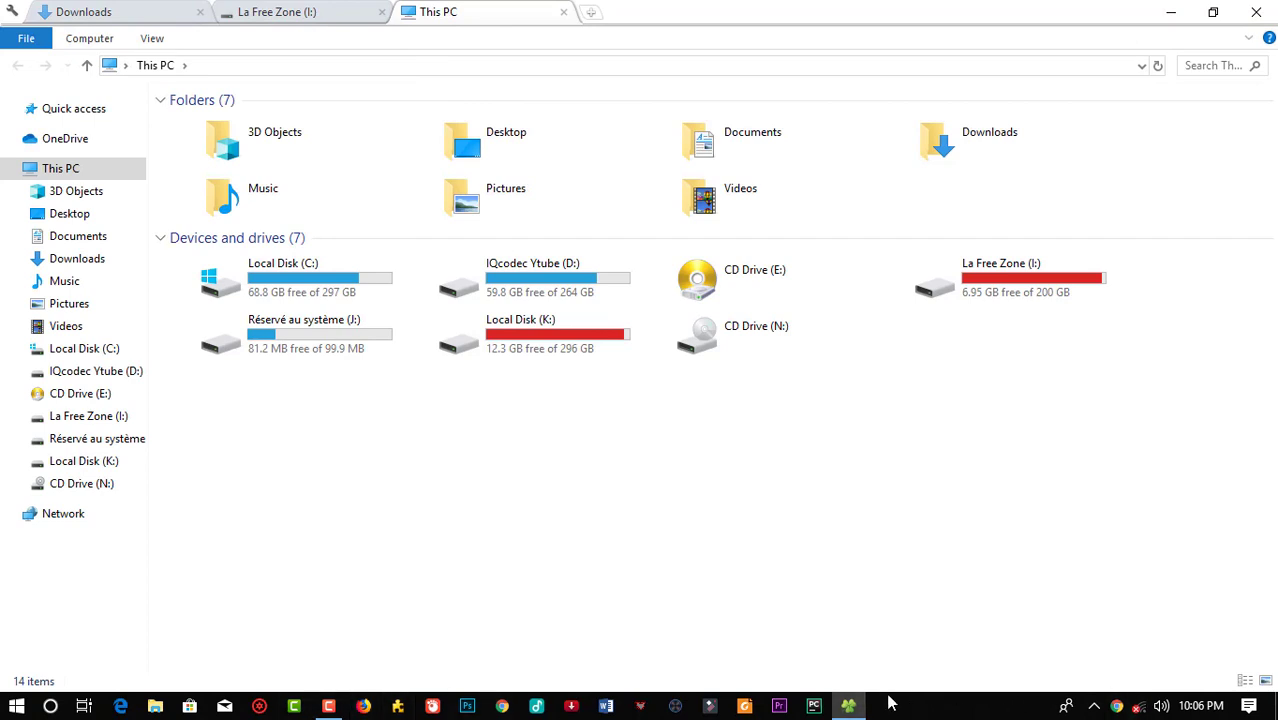
{"action": "mouse_move", "coordinate": [848, 706]}
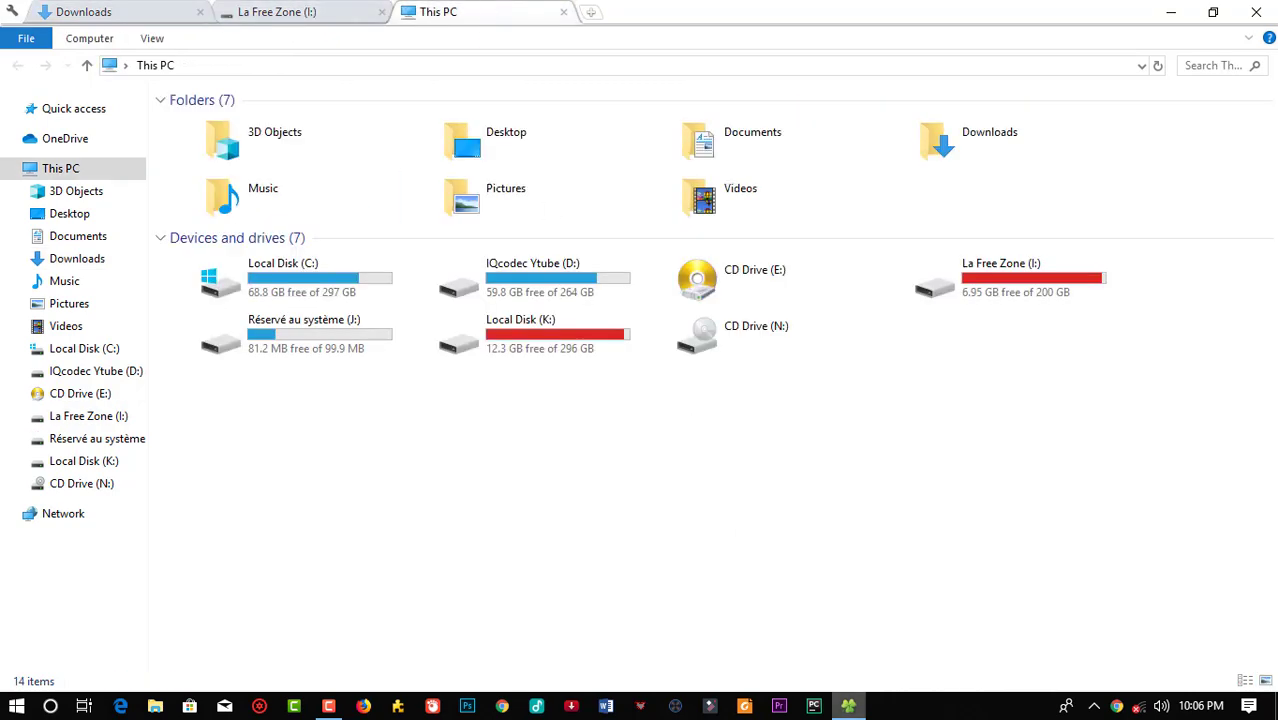
{"action": "mouse_move", "coordinate": [848, 706]}
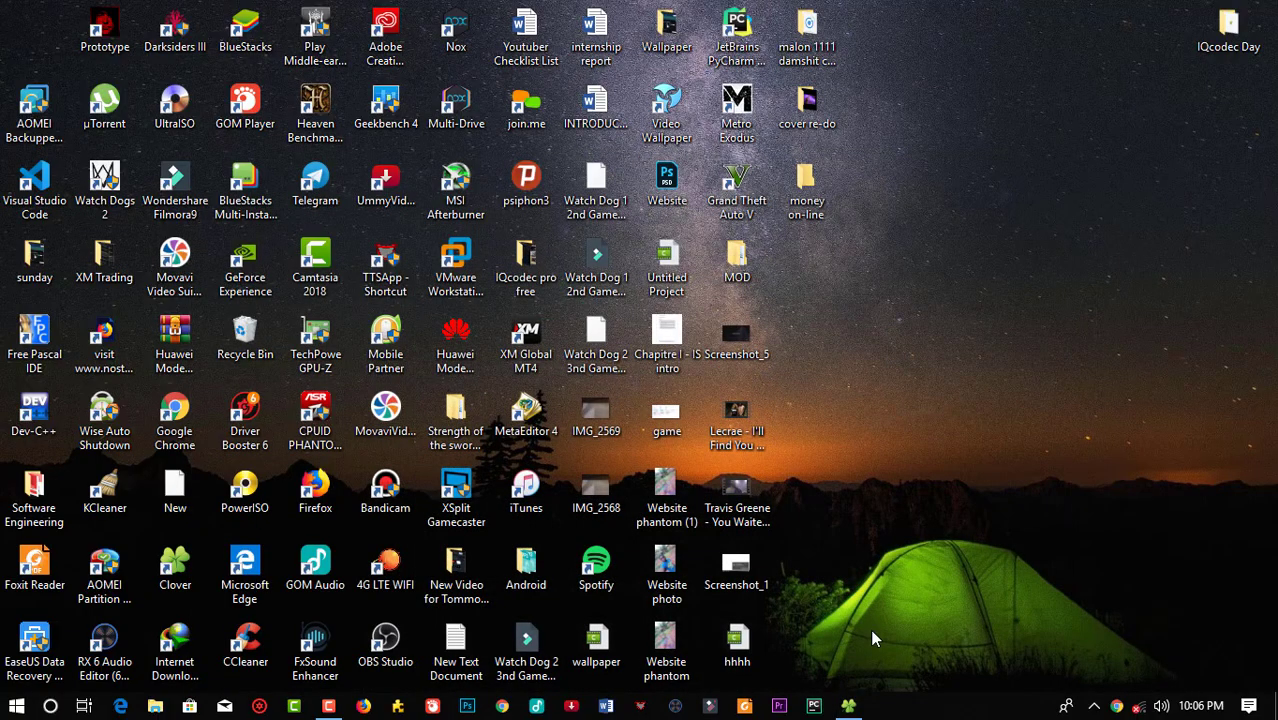
{"action": "mouse_move", "coordinate": [870, 414]}
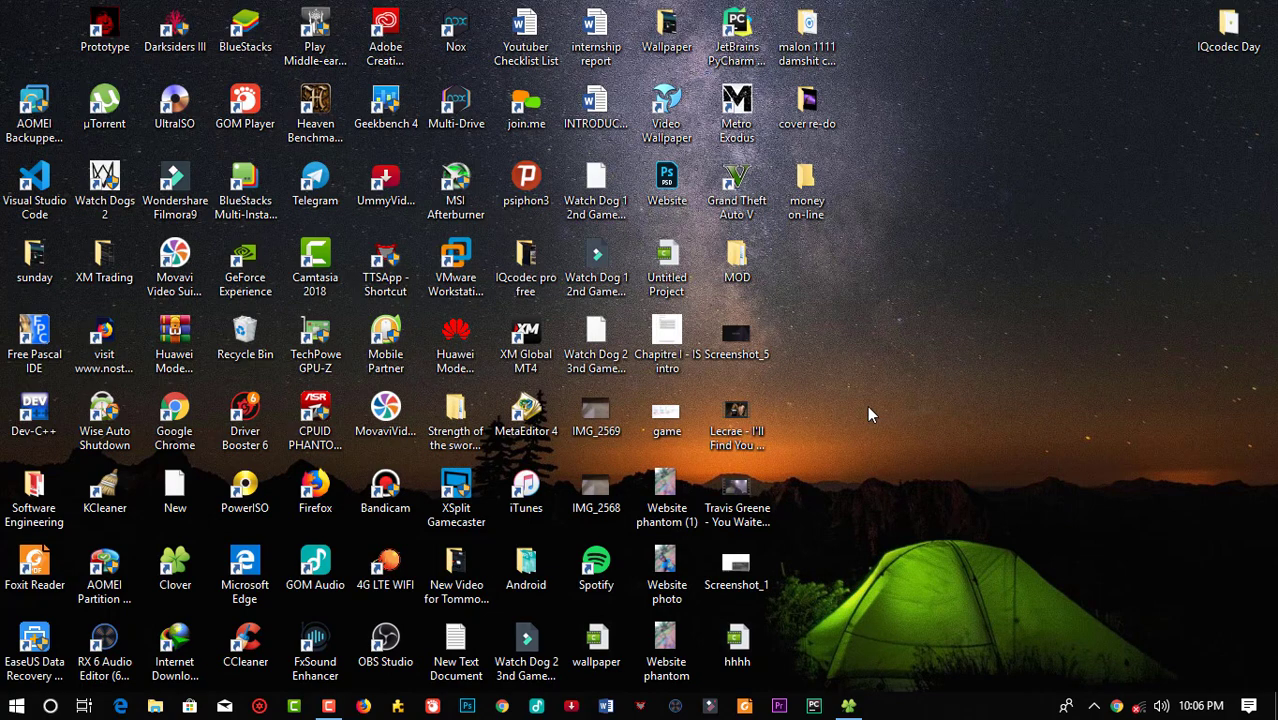
- Bring the minimized Clover window with its three tabs back from the taskbar
{"action": "left_click", "coordinate": [848, 704]}
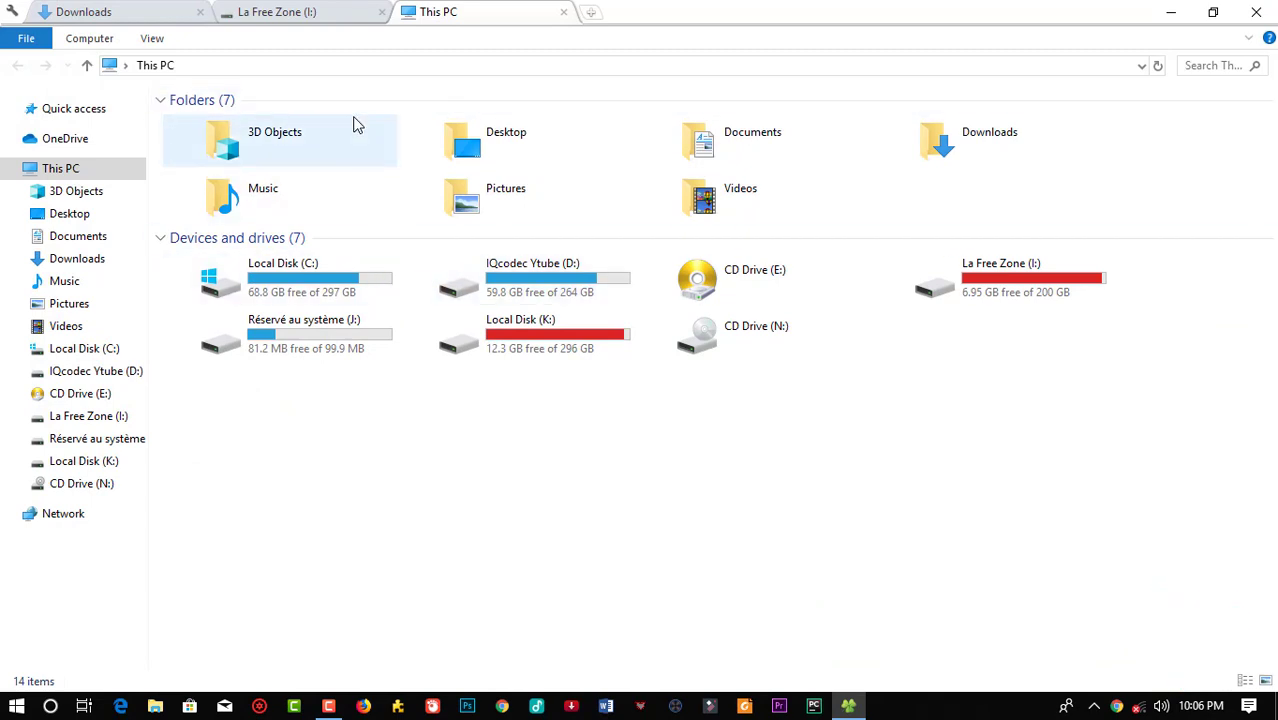
{"action": "left_click", "coordinate": [264, 644]}
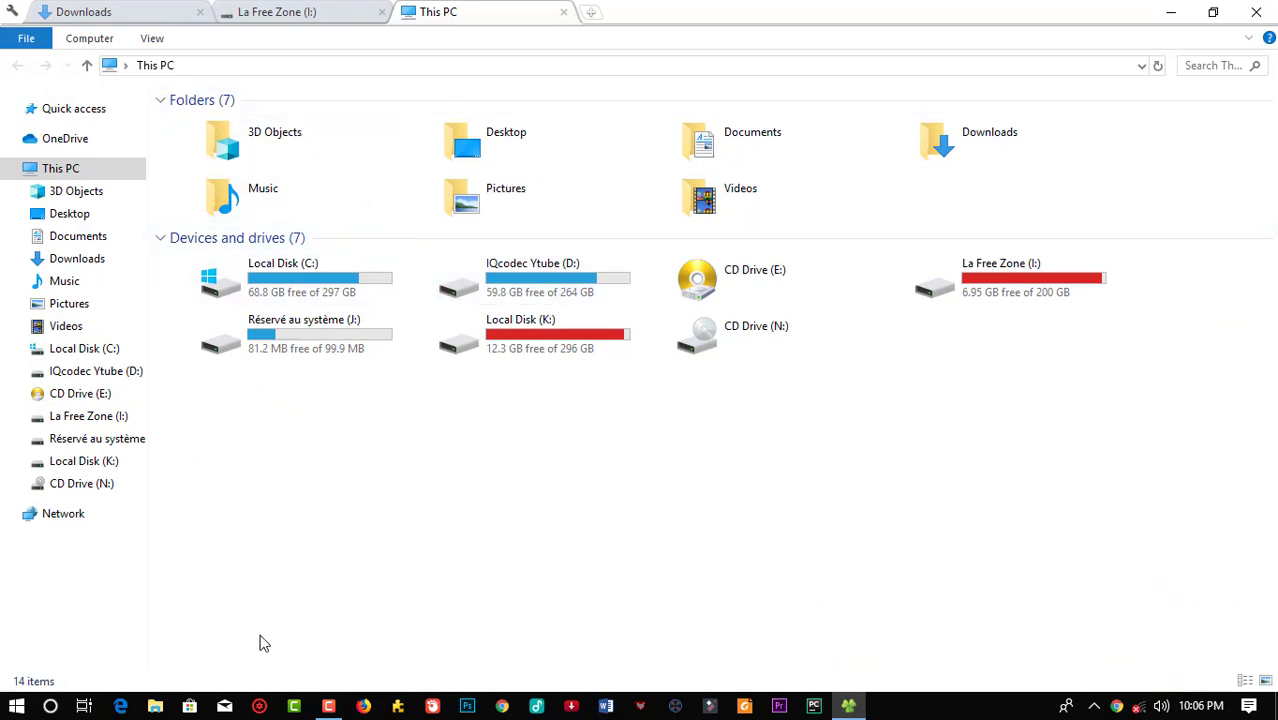
{"action": "mouse_move", "coordinate": [932, 684]}
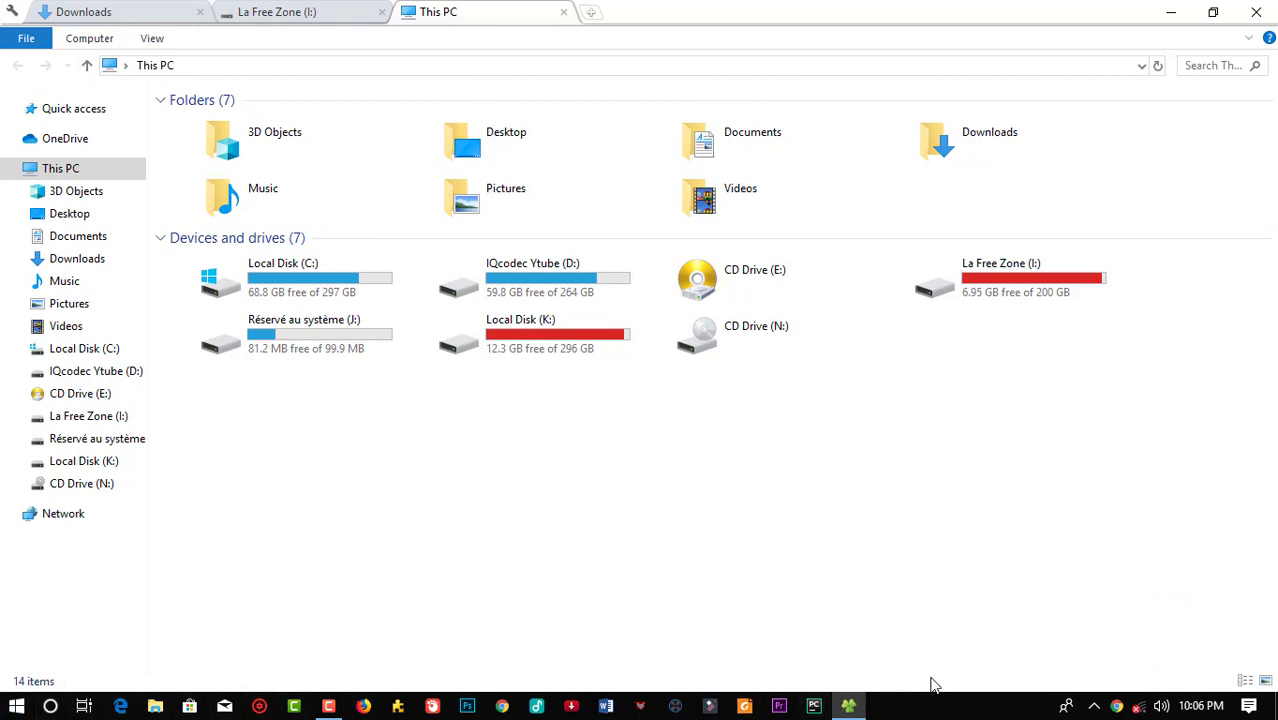
{"action": "mouse_move", "coordinate": [922, 700]}
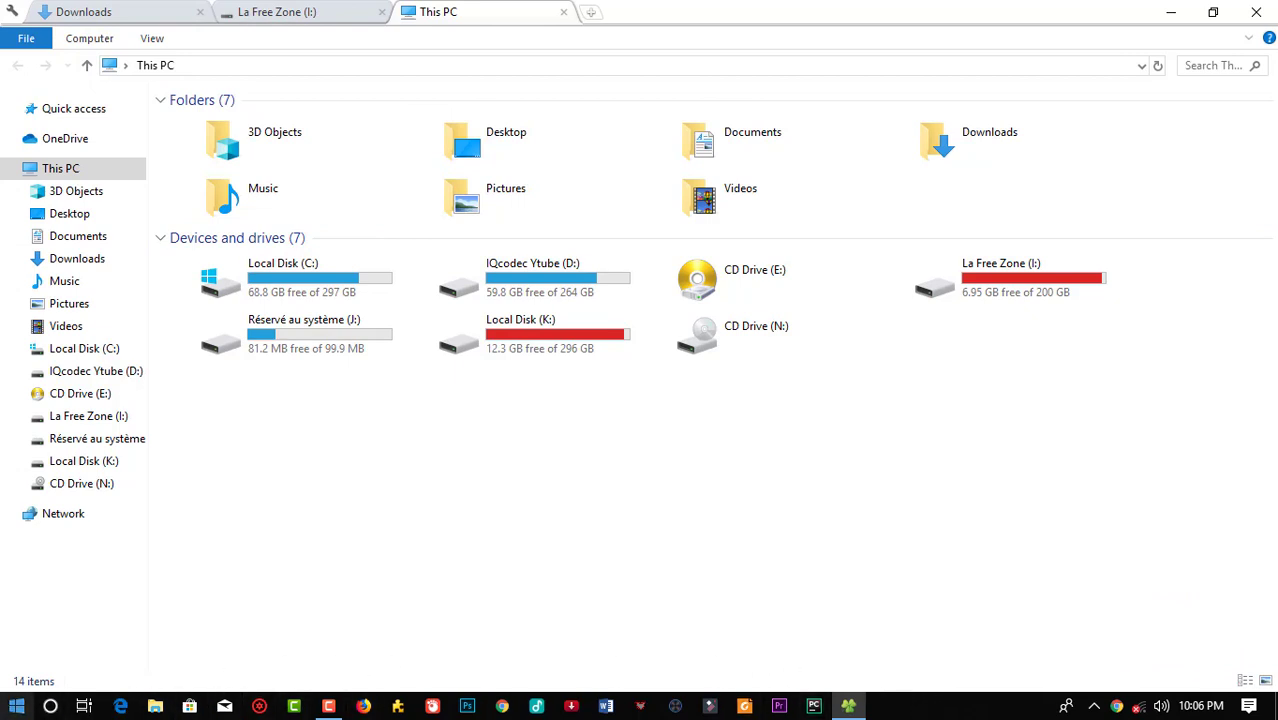
{"action": "mouse_move", "coordinate": [1150, 292]}
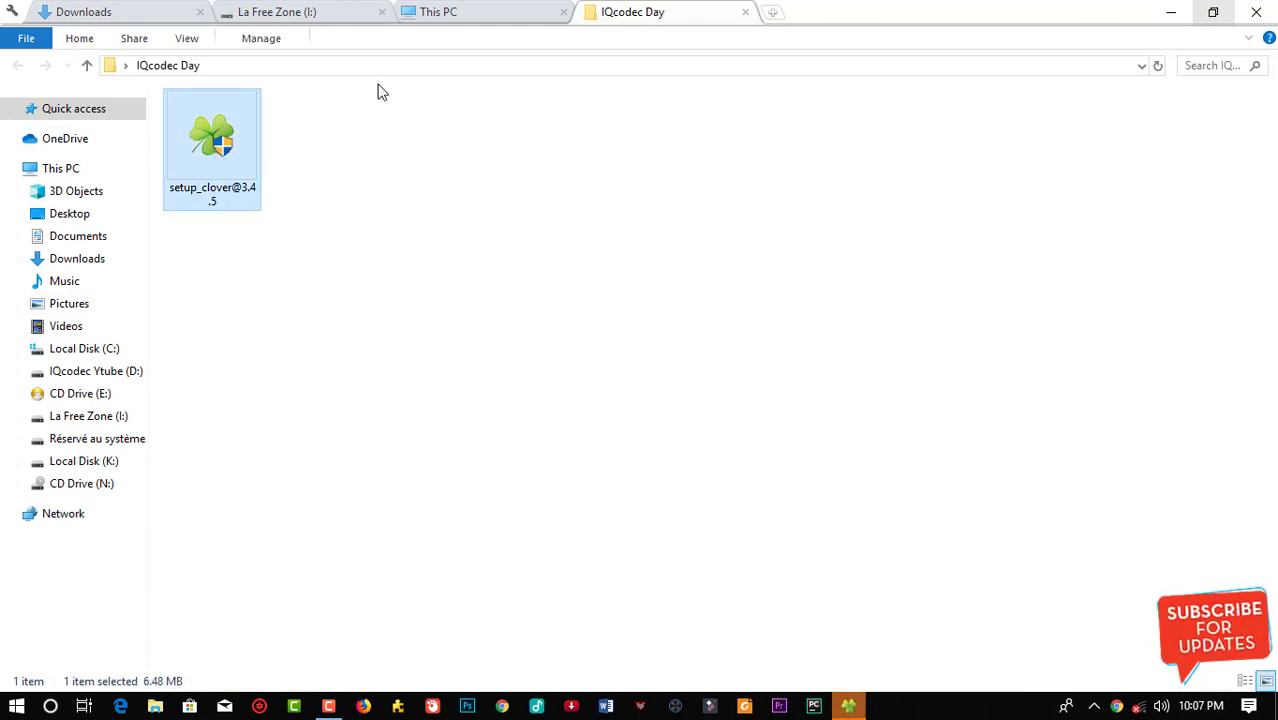
{"action": "mouse_move", "coordinate": [1156, 8]}
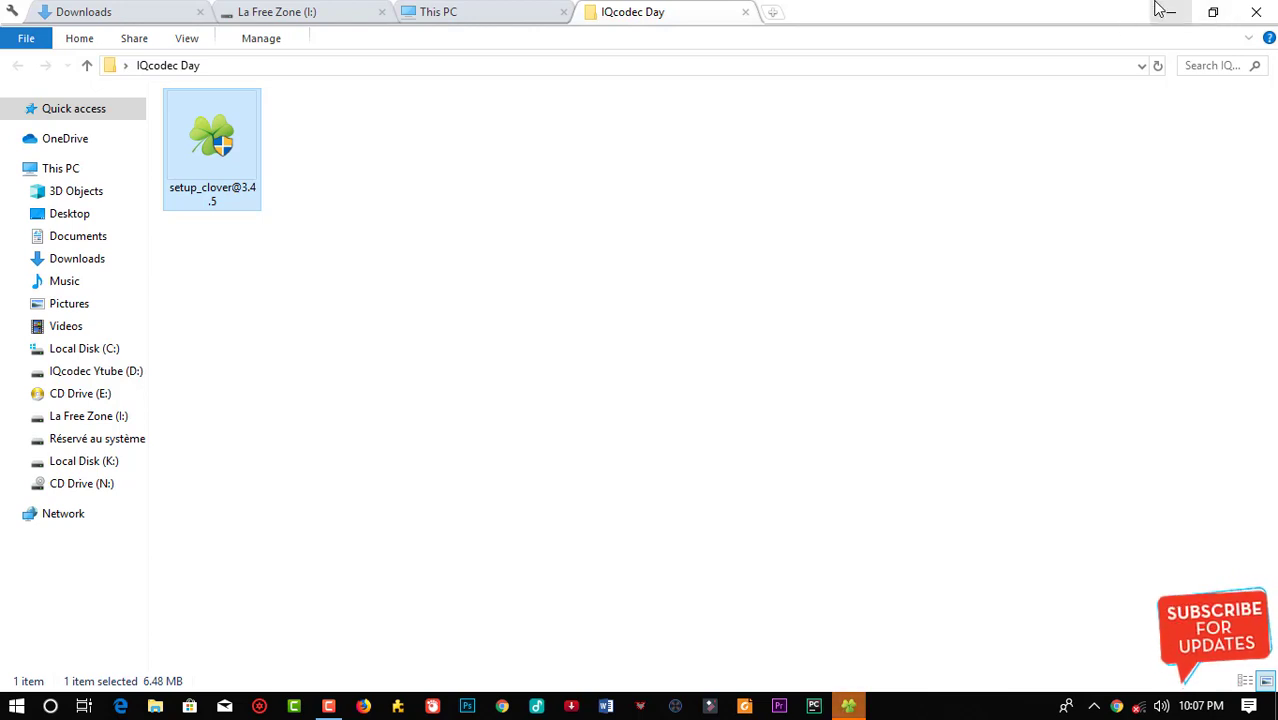
{"action": "mouse_move", "coordinate": [1170, 8]}
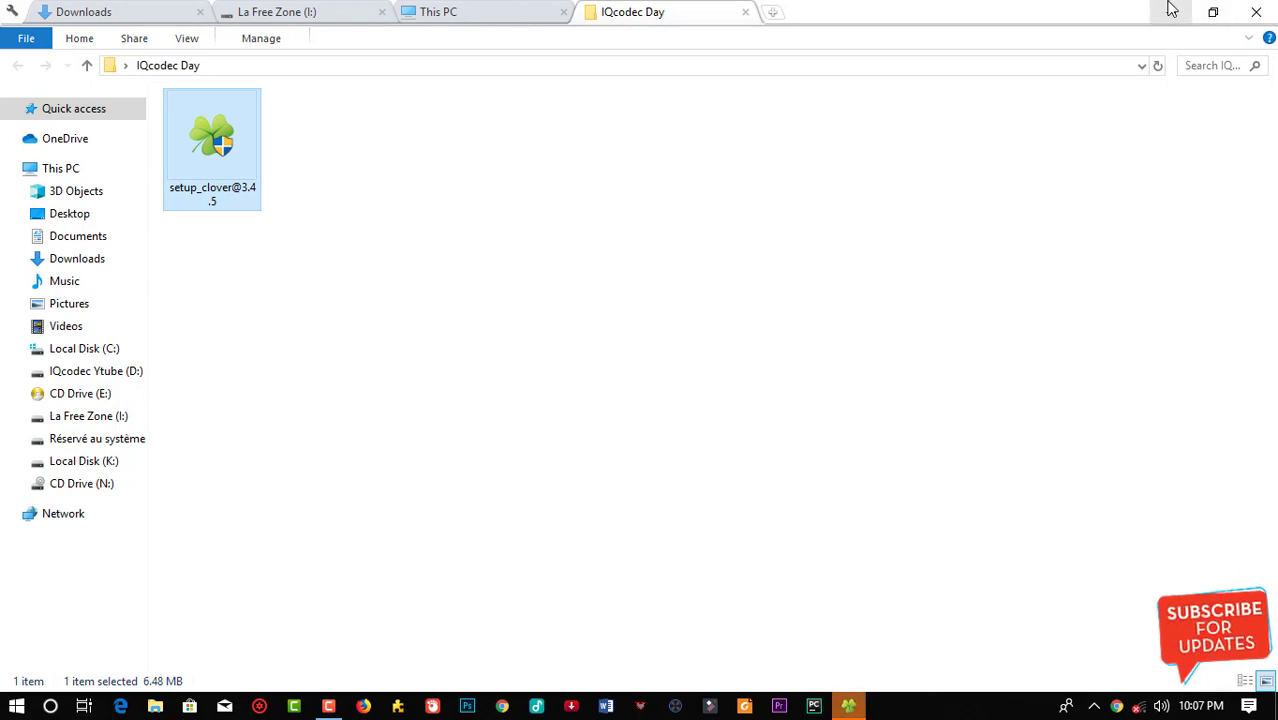